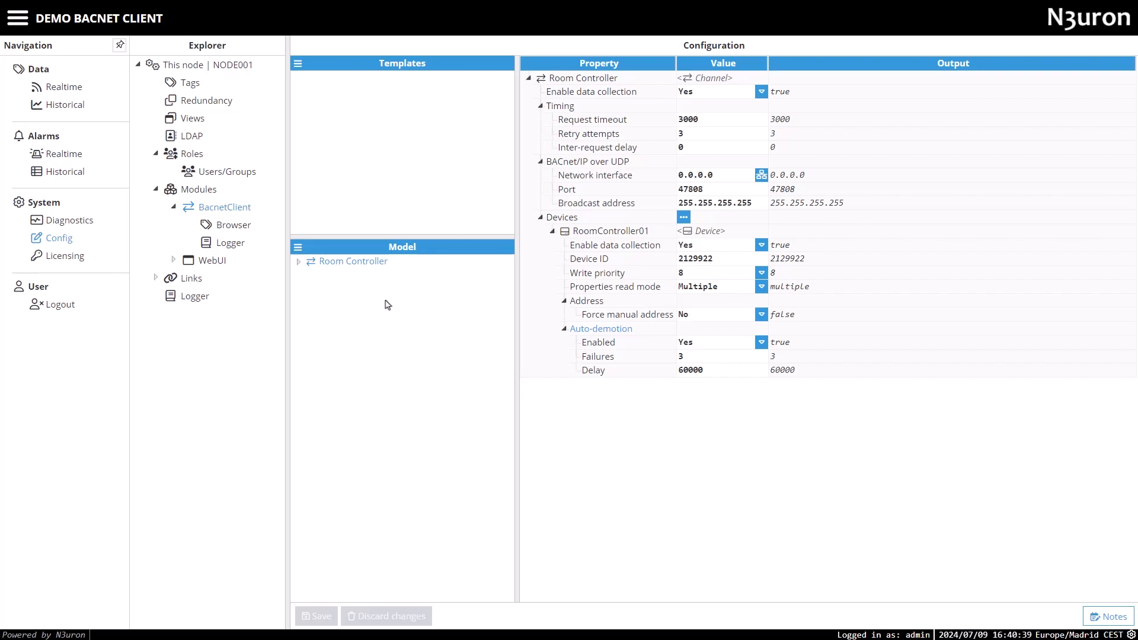
mouse_move(336, 264)
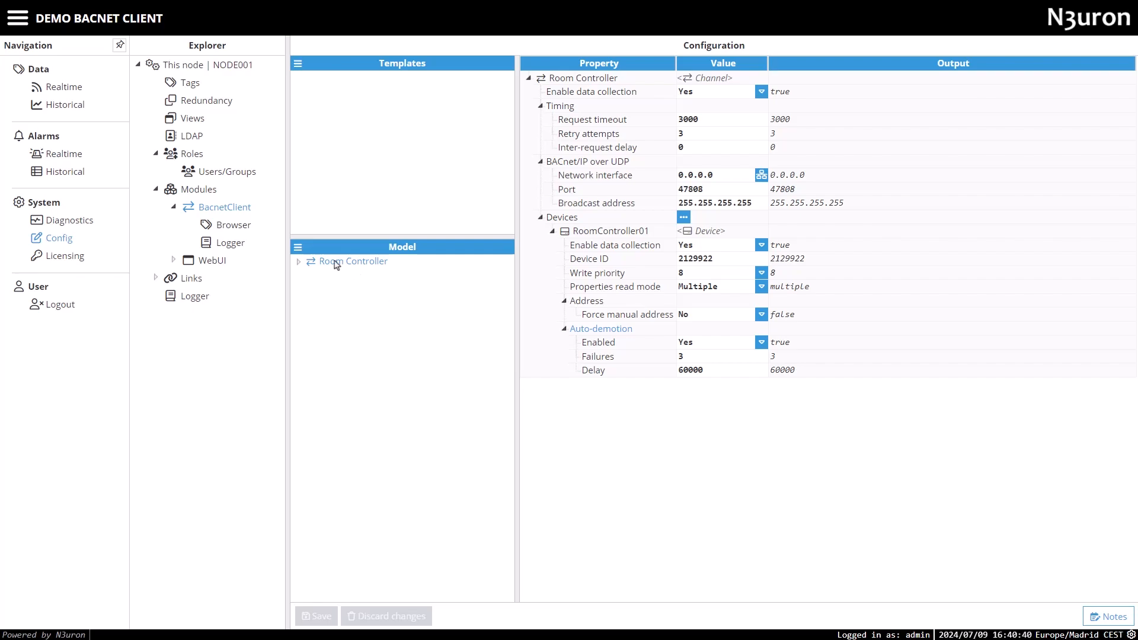
Browse RoomController01 and add the Temperature.Indoor and Temperature.Outdoor objects to the tag model
click(235, 224)
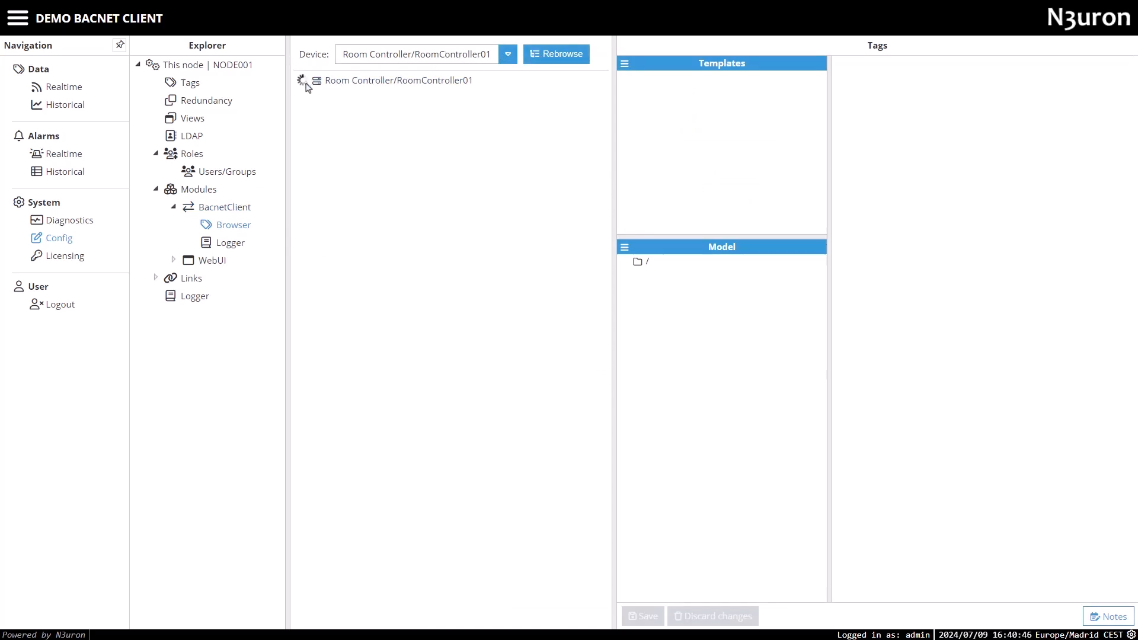
click(303, 81)
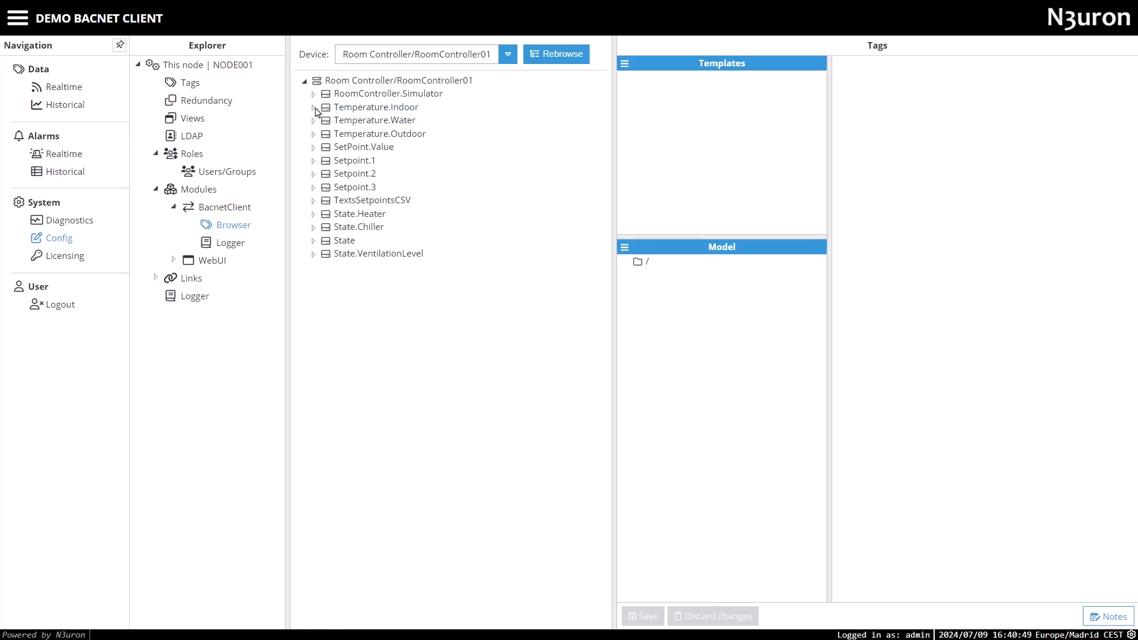
click(314, 107)
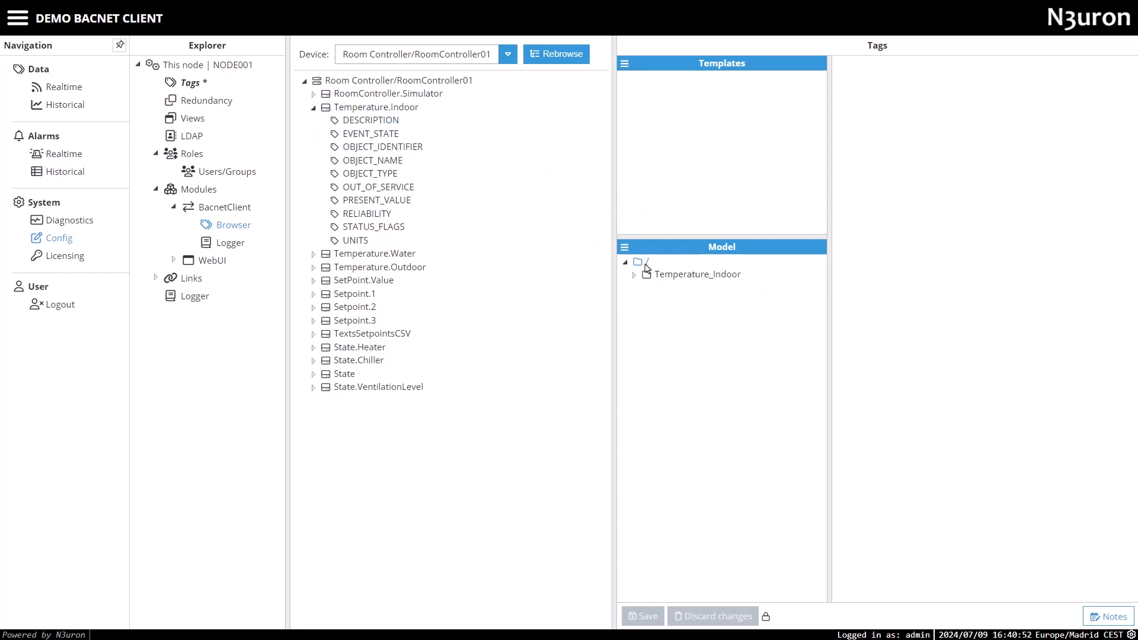
click(699, 274)
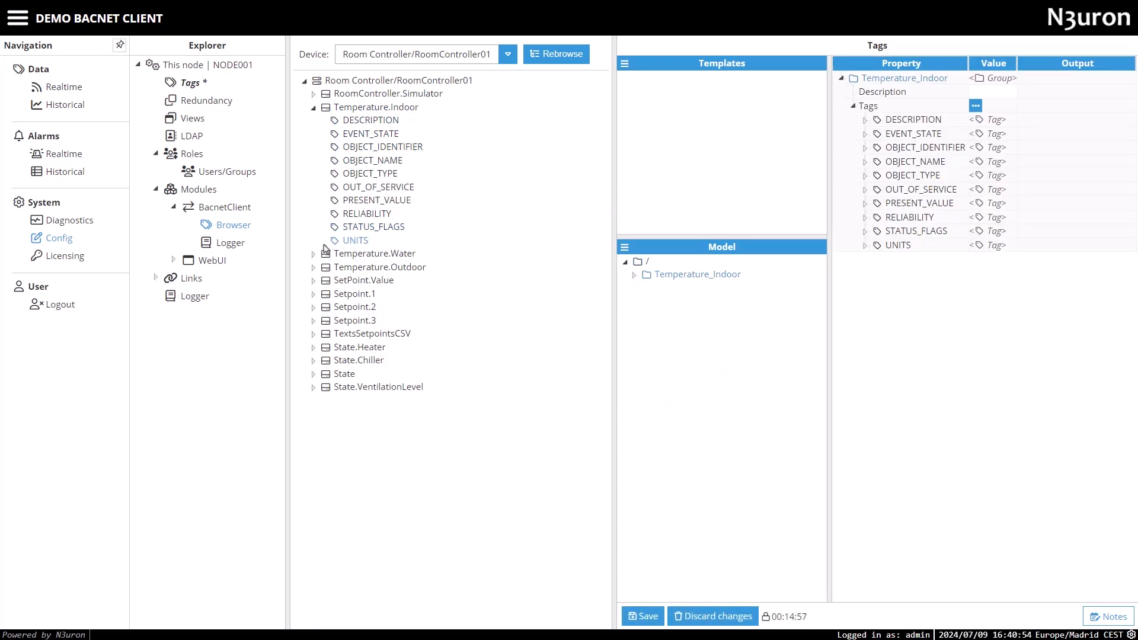
click(314, 106)
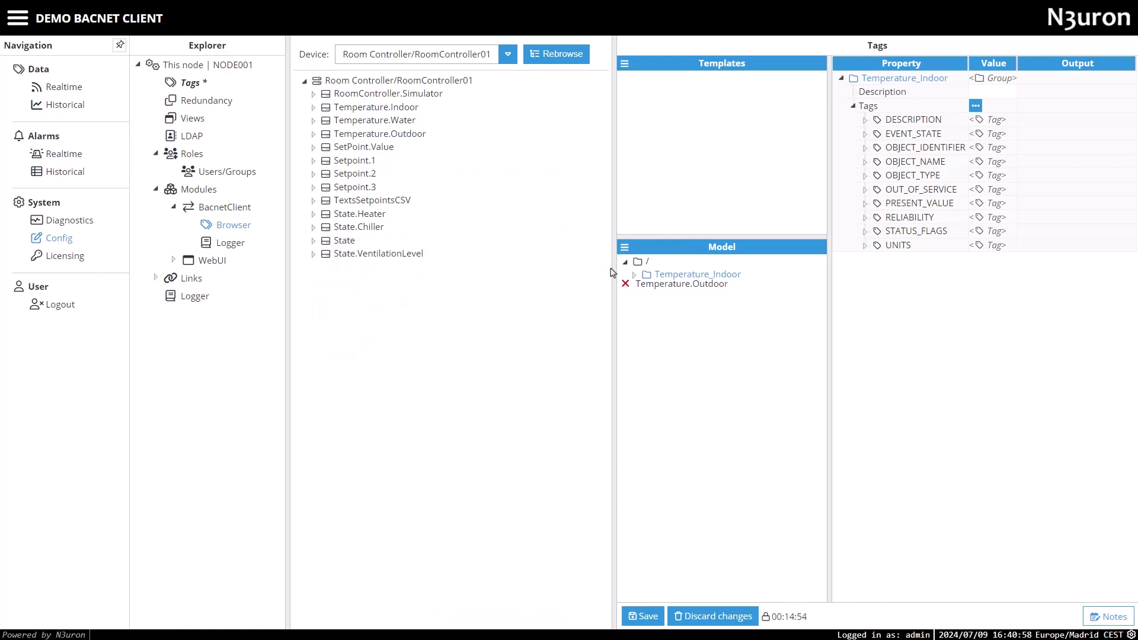
click(634, 284)
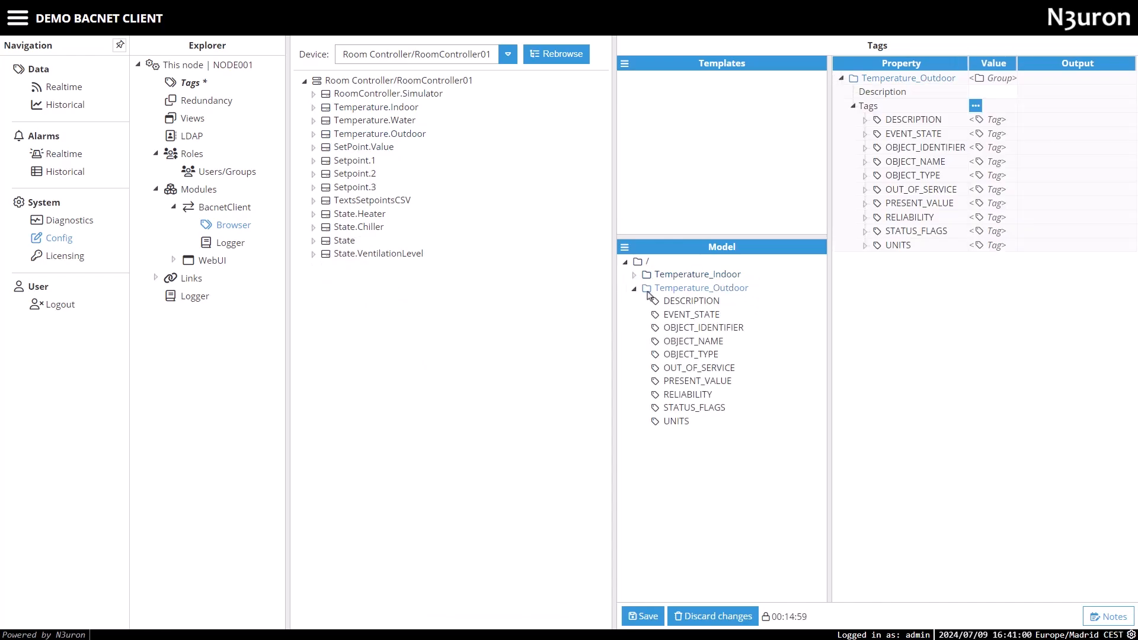
click(634, 287)
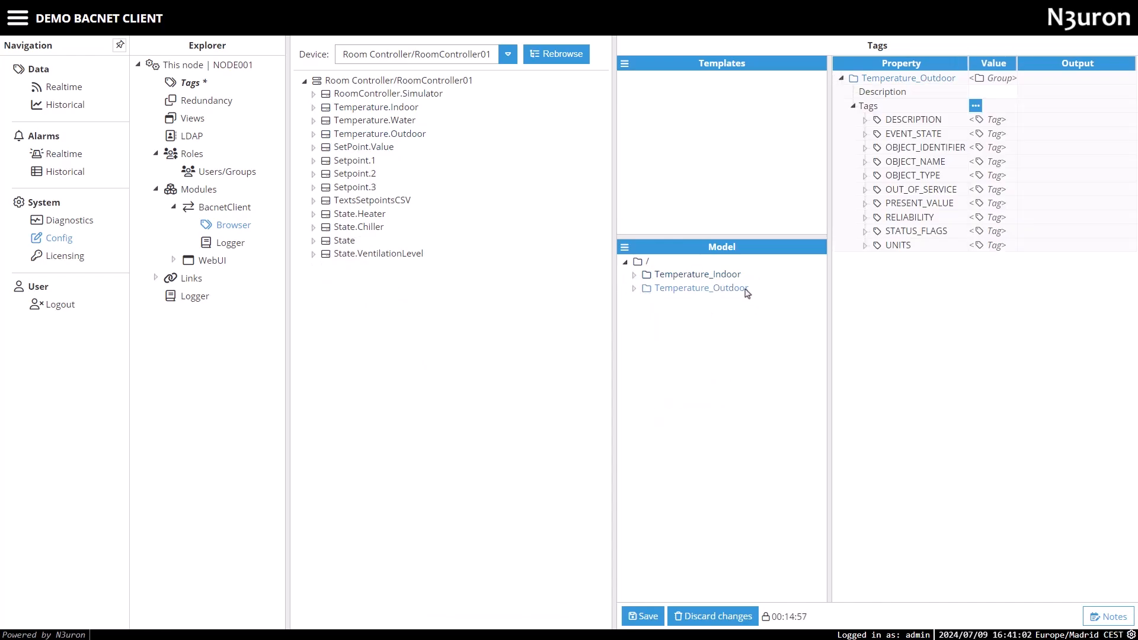
mouse_move(400, 187)
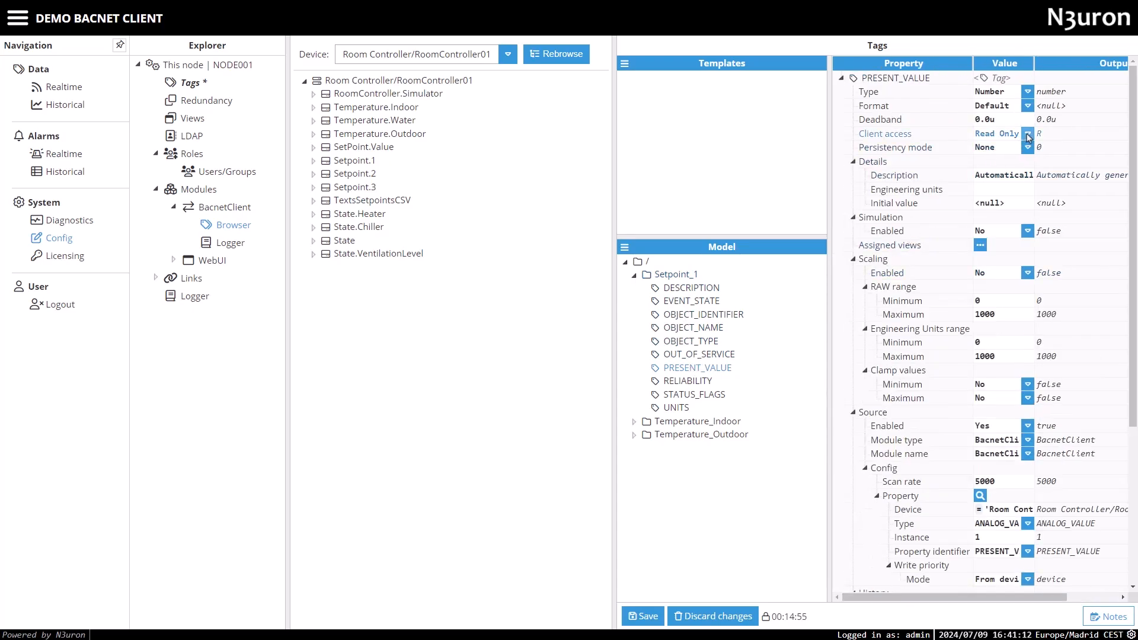
Adjust Setpoint_1 PRESENT_VALUE client access and scroll down to its source property
click(1026, 134)
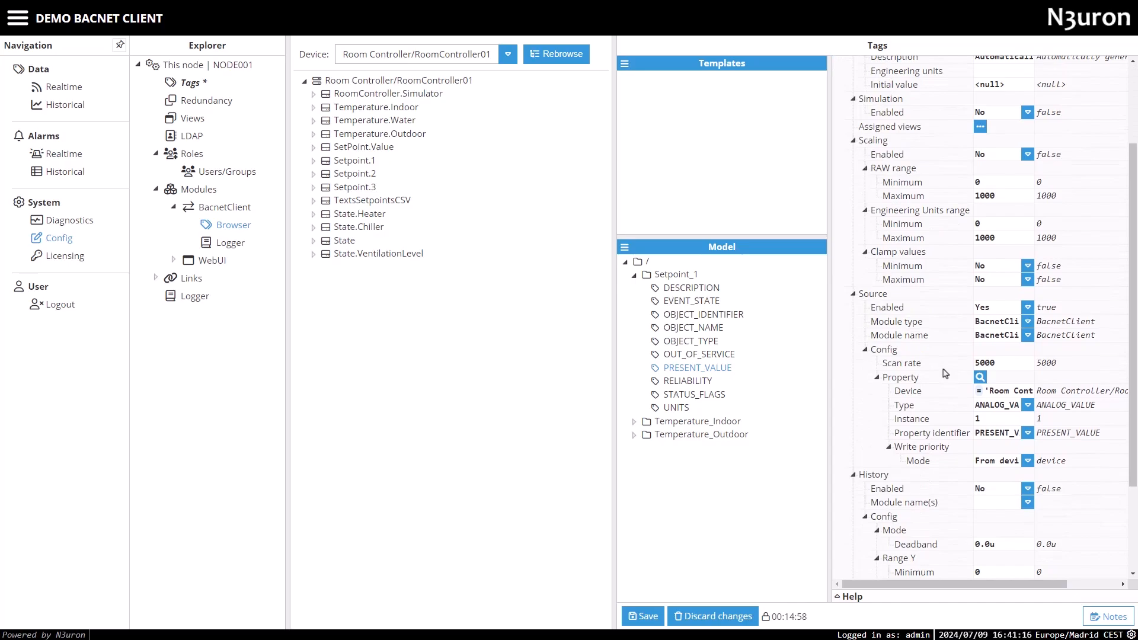
scroll(down, 3)
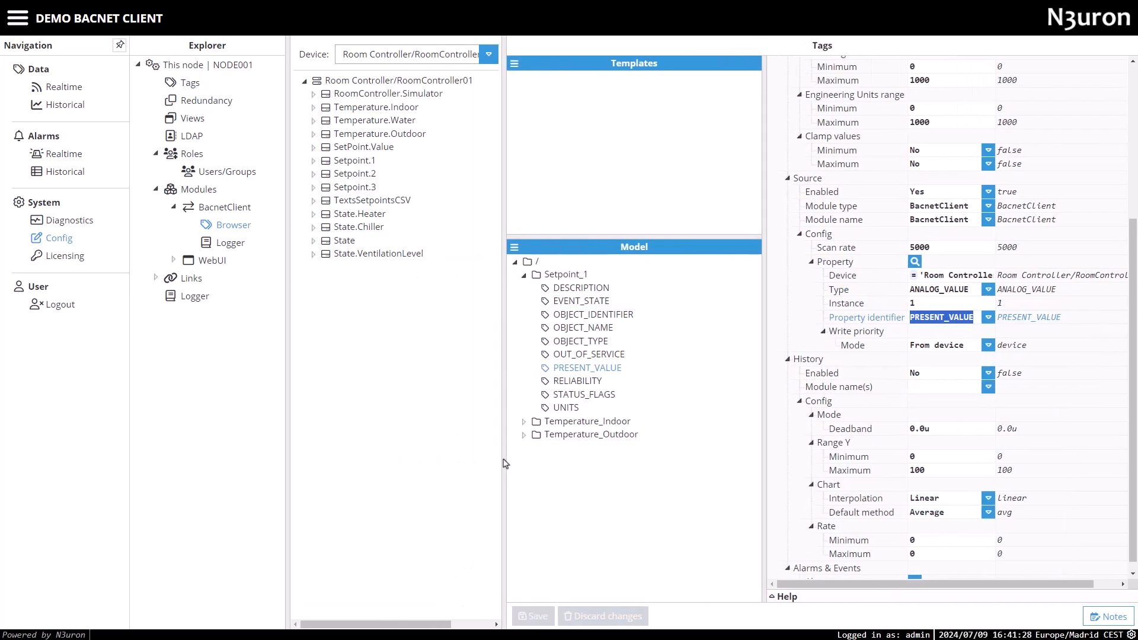
List all 30 tags in the Realtime view with Sublevels ticked
click(65, 86)
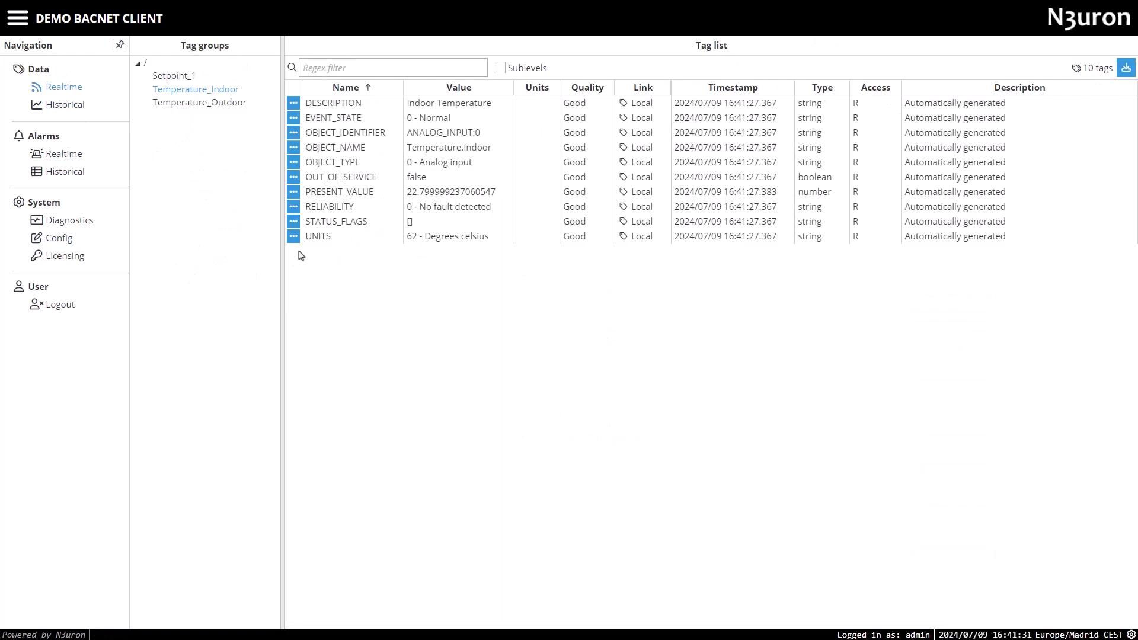
click(500, 68)
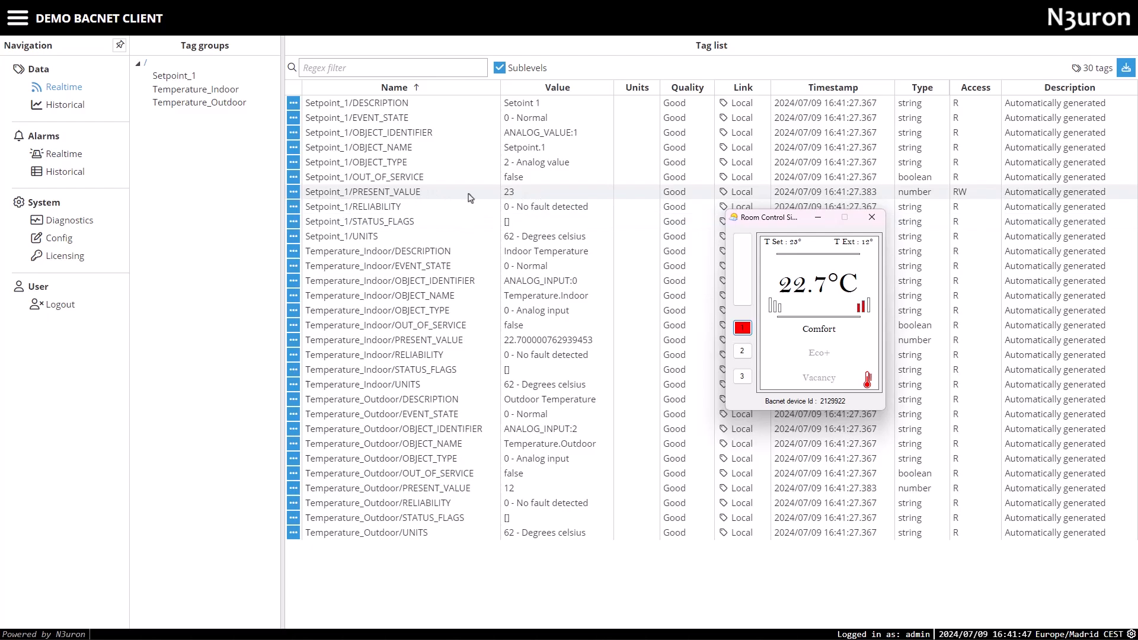
mouse_move(578, 260)
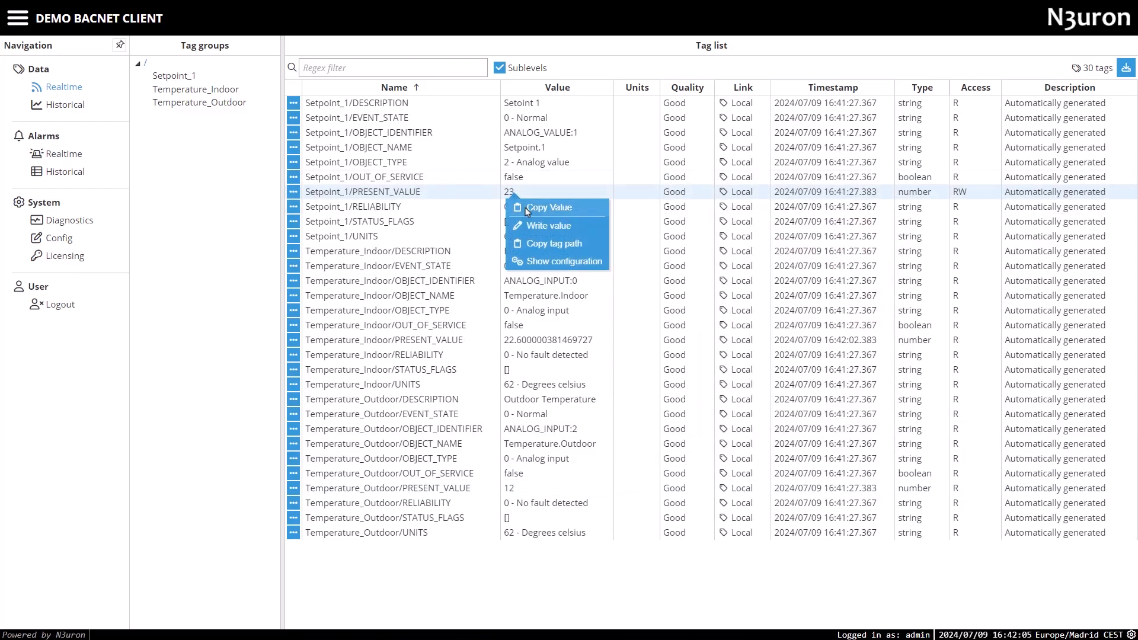
Write 18 to Setpoint_1 PRESENT_VALUE, then return to the BacnetClient browser configuration
click(547, 226)
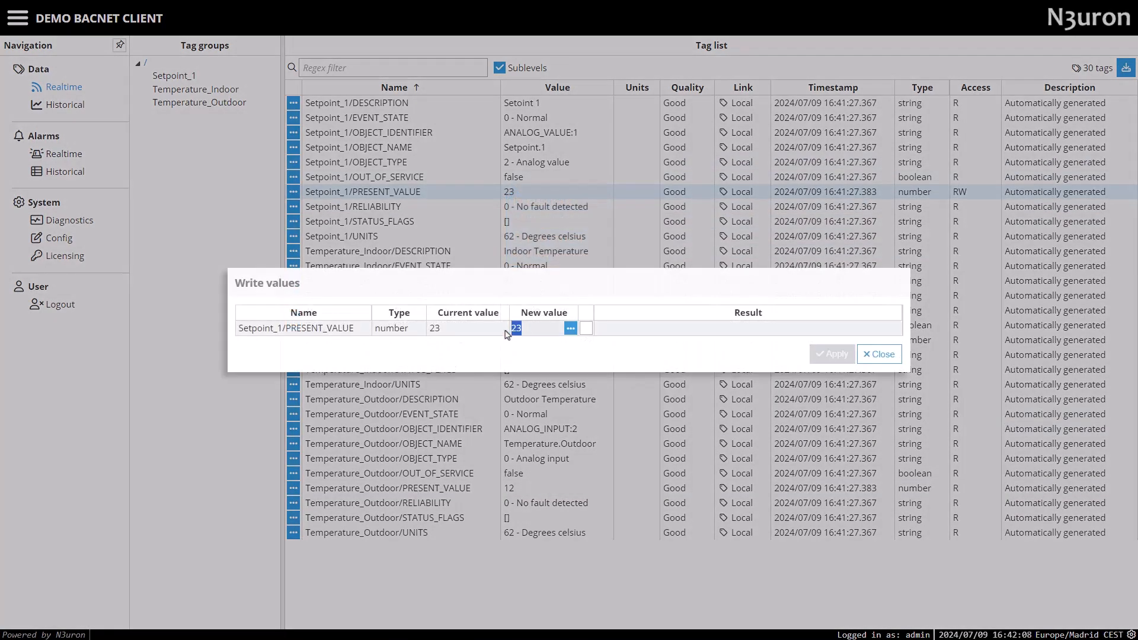
text(18)
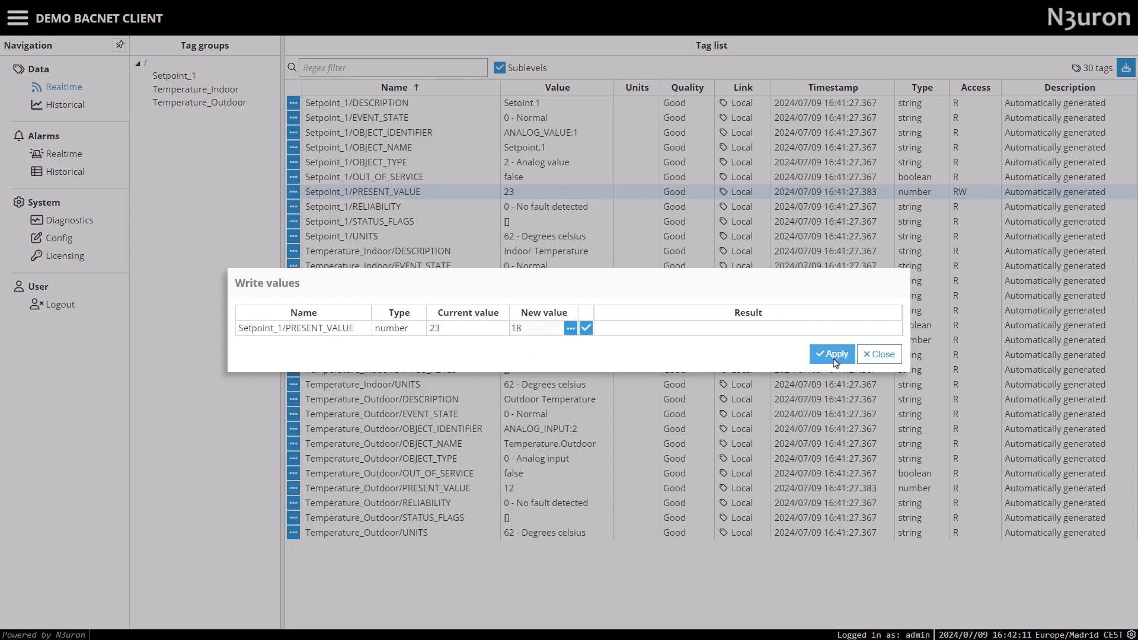
click(832, 353)
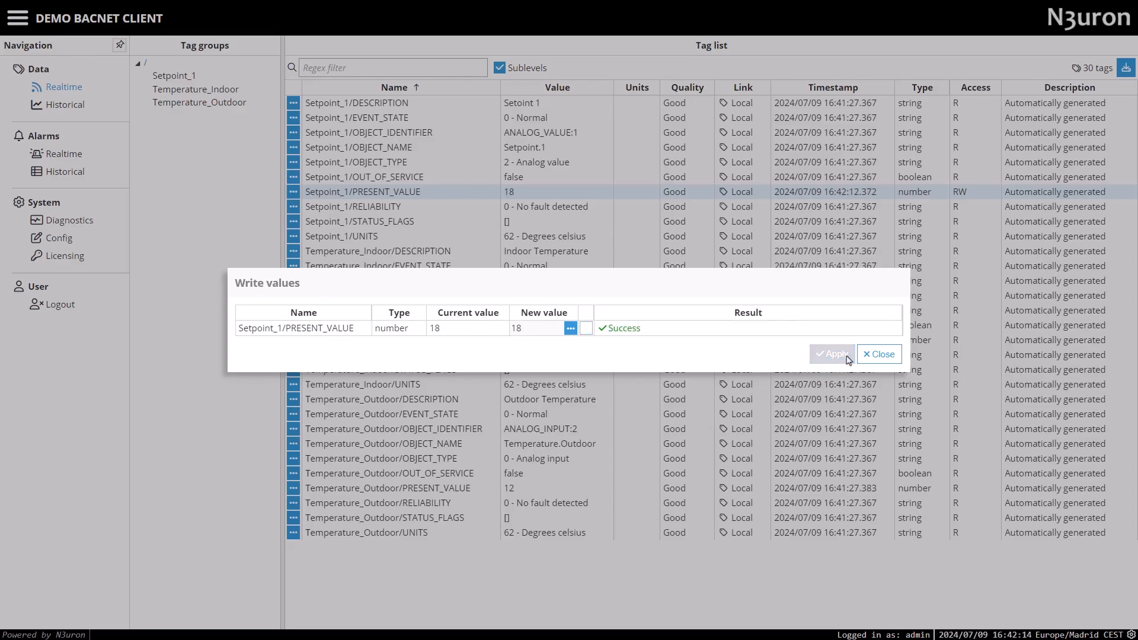
click(878, 355)
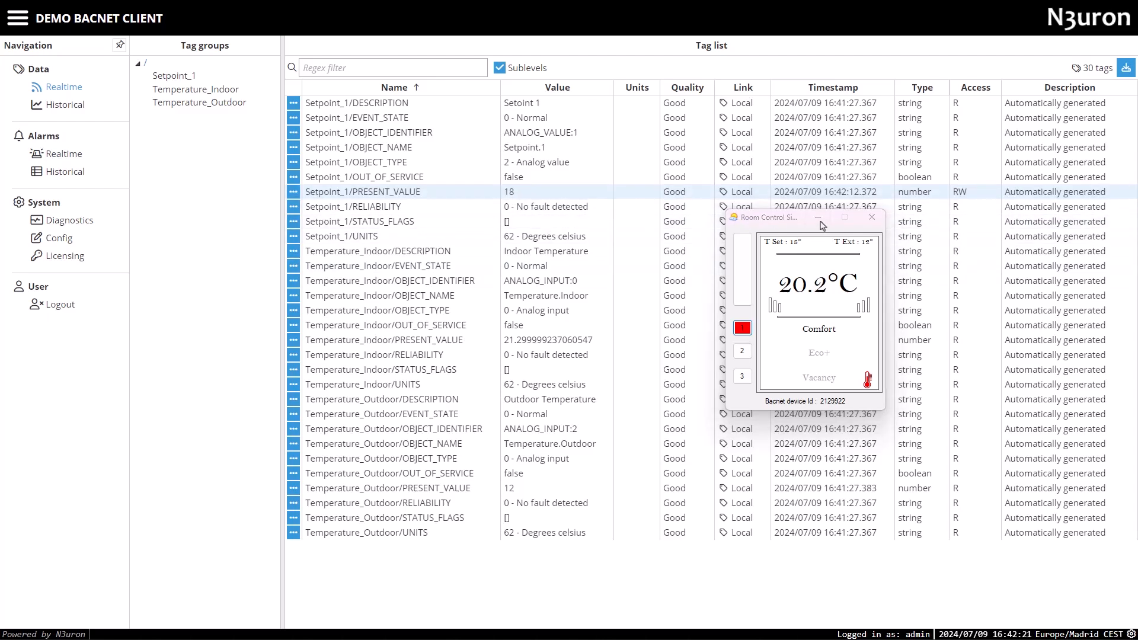
click(58, 237)
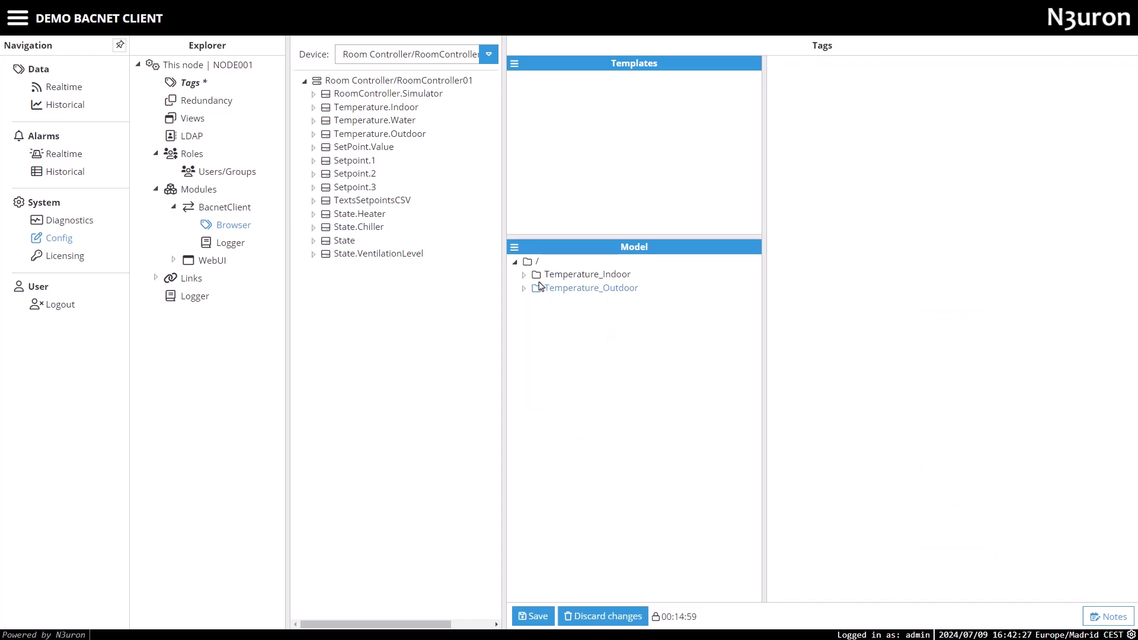
Delete Temperature_Outdoor, name the group 'Temperature_Indor', and add a new tag inside it
right_click(585, 288)
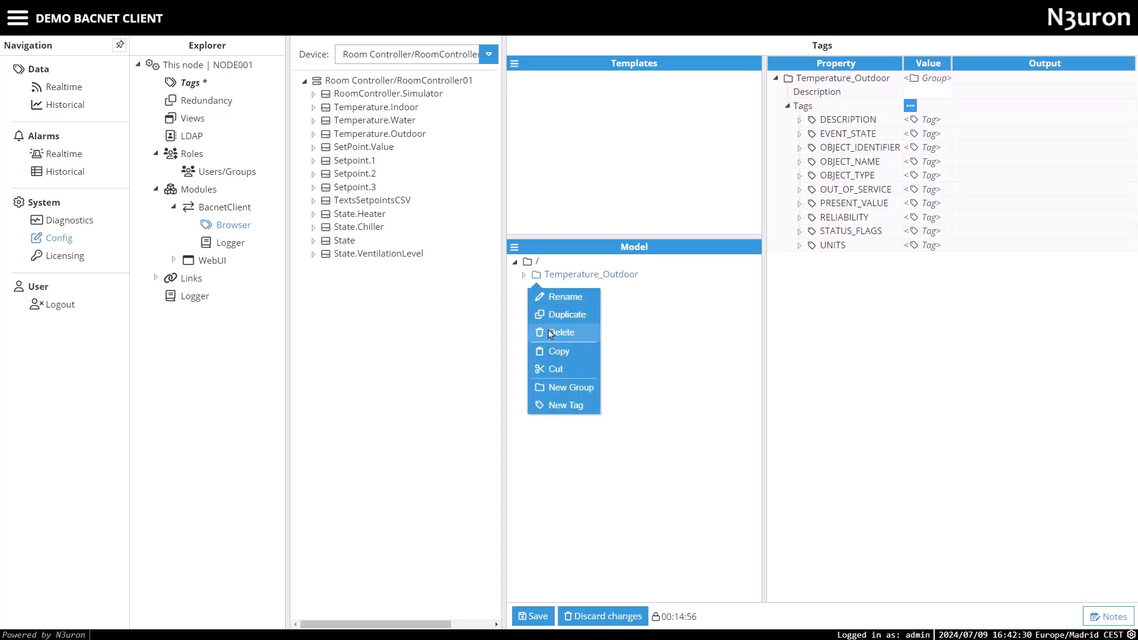
click(570, 386)
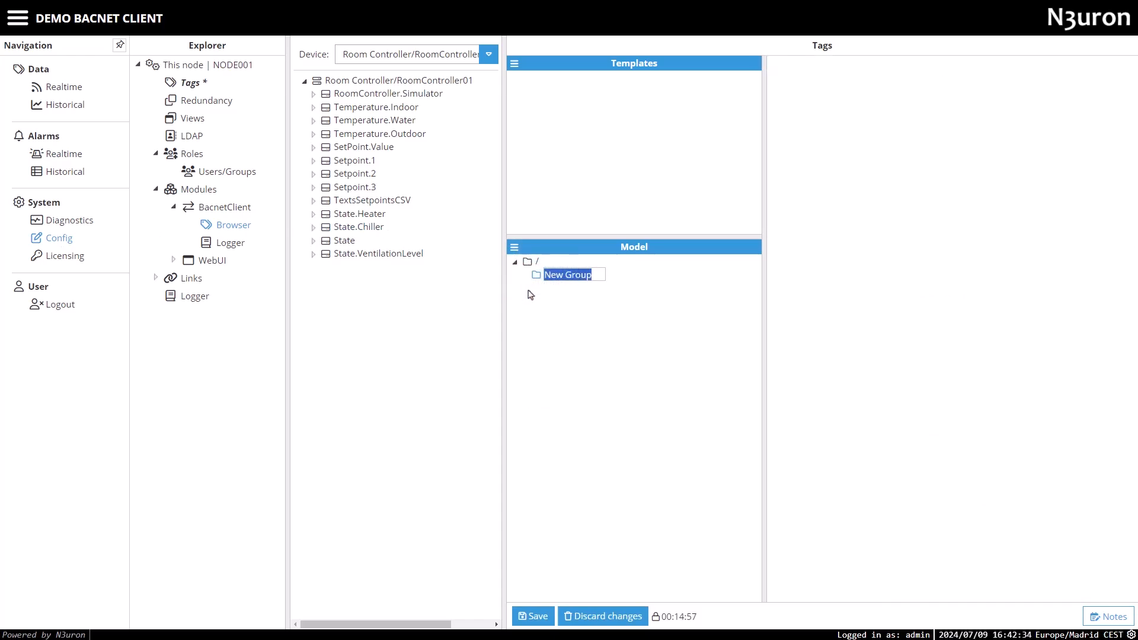
text(Temperature_Indor)
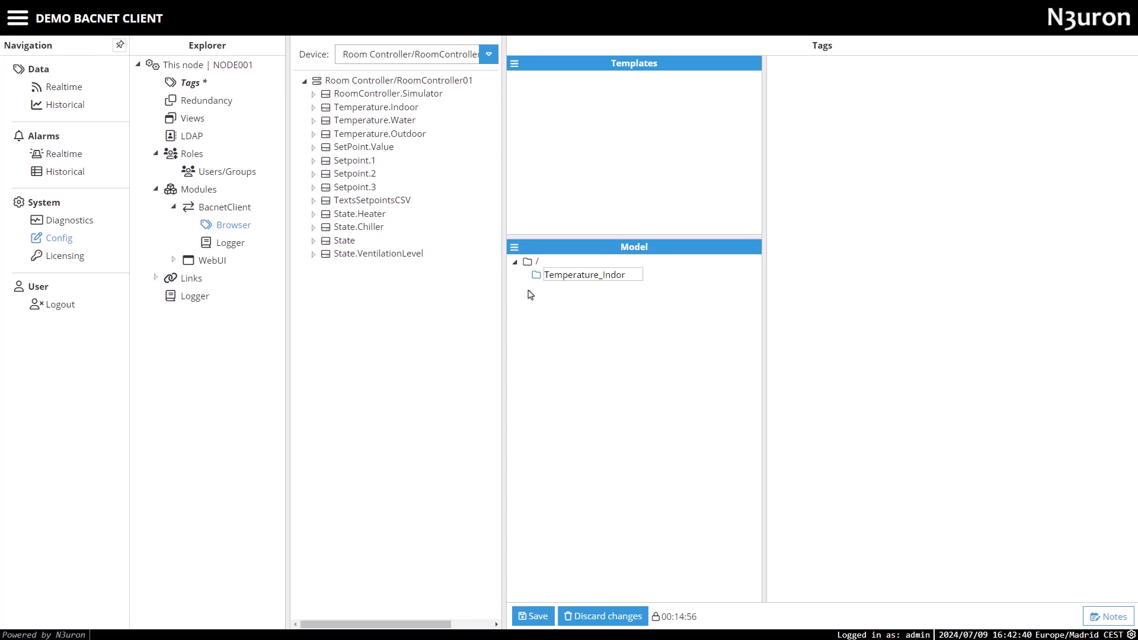
right_click(584, 274)
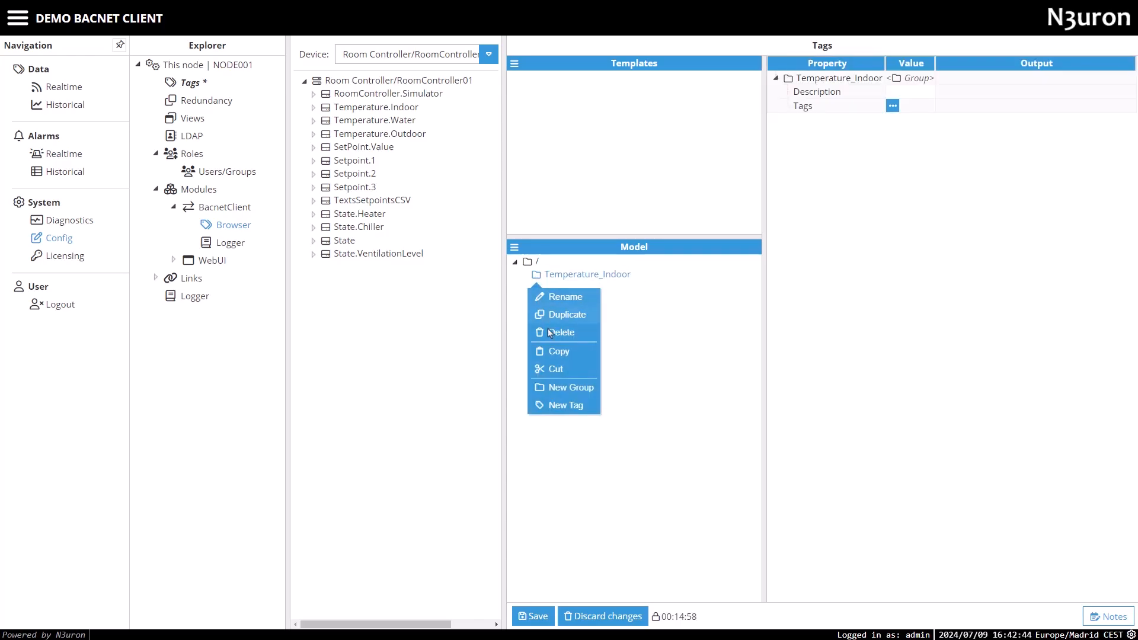
click(566, 405)
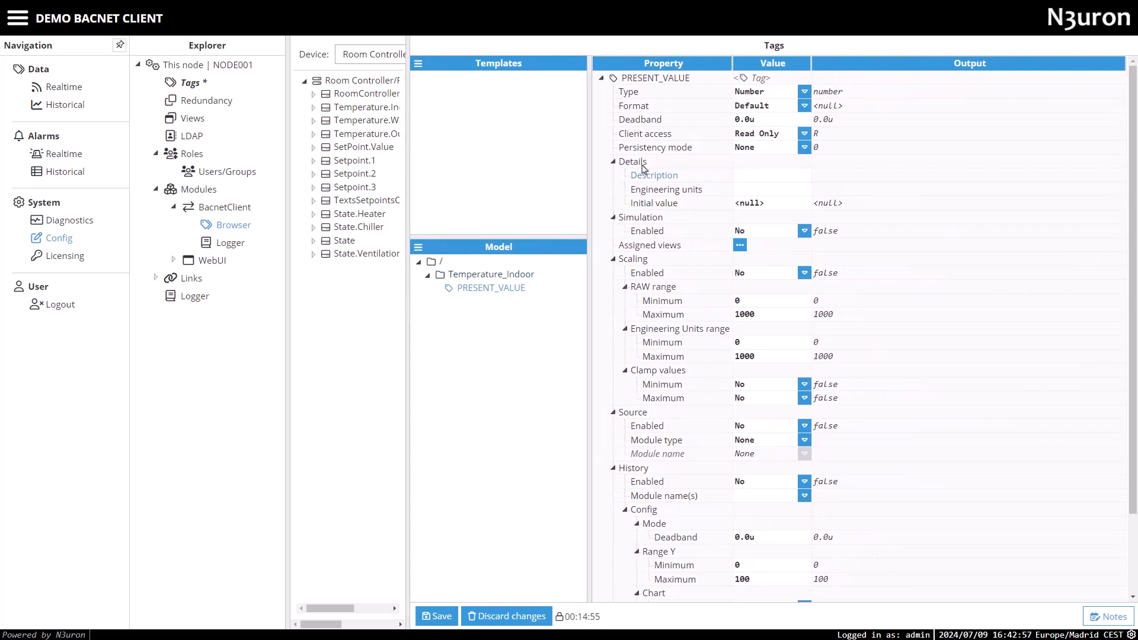
Enable the new tag's source with BacnetClient as both module type and module name
click(614, 161)
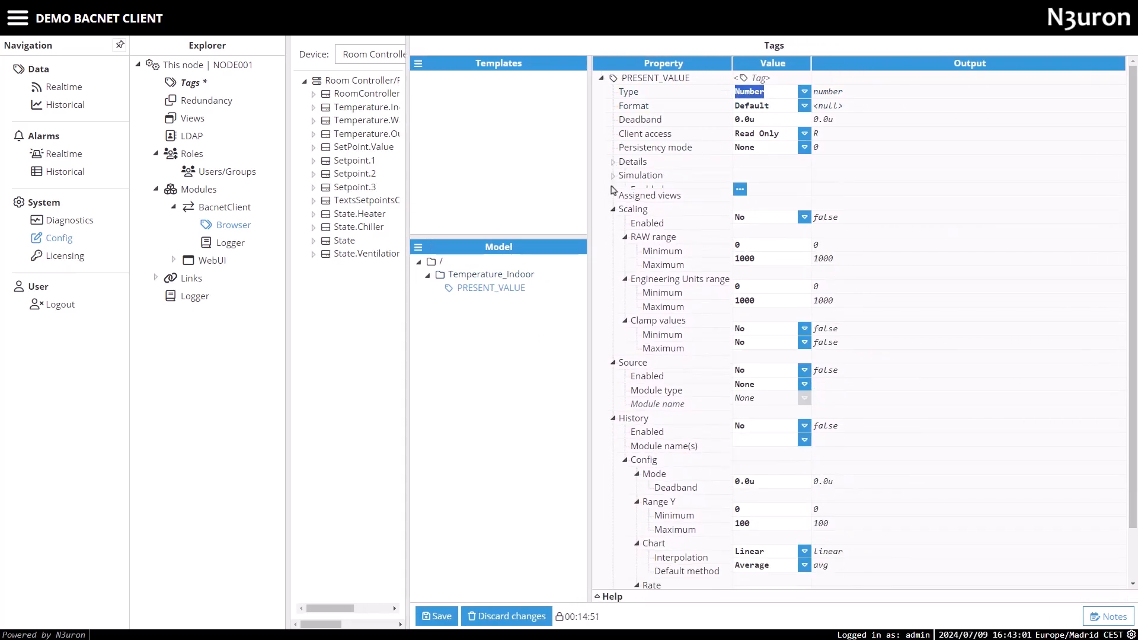
click(614, 203)
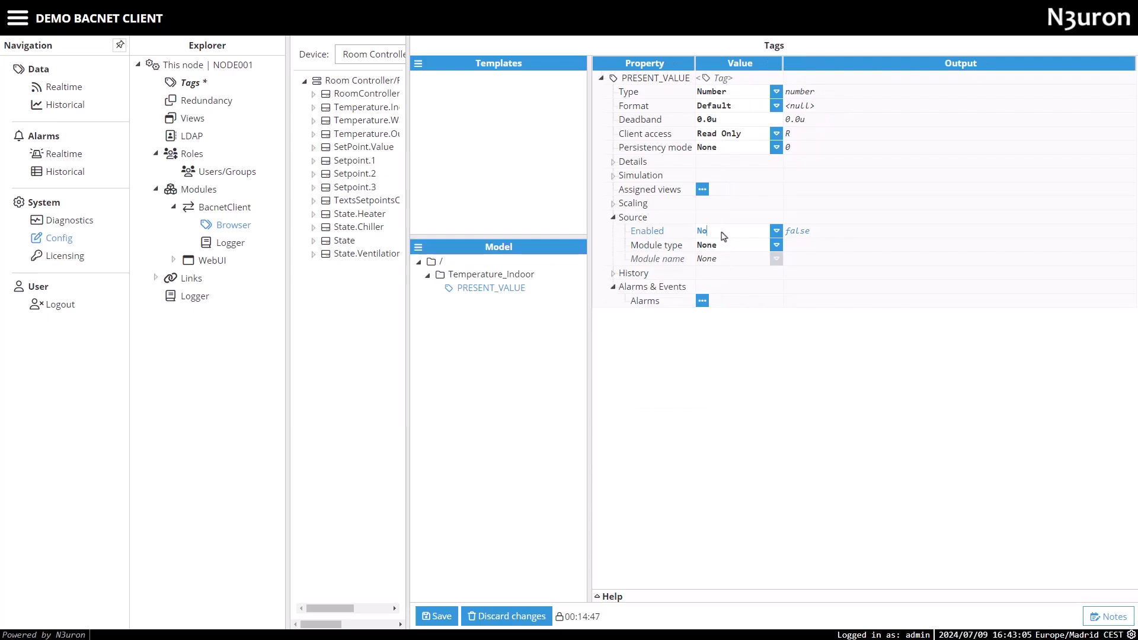
click(775, 231)
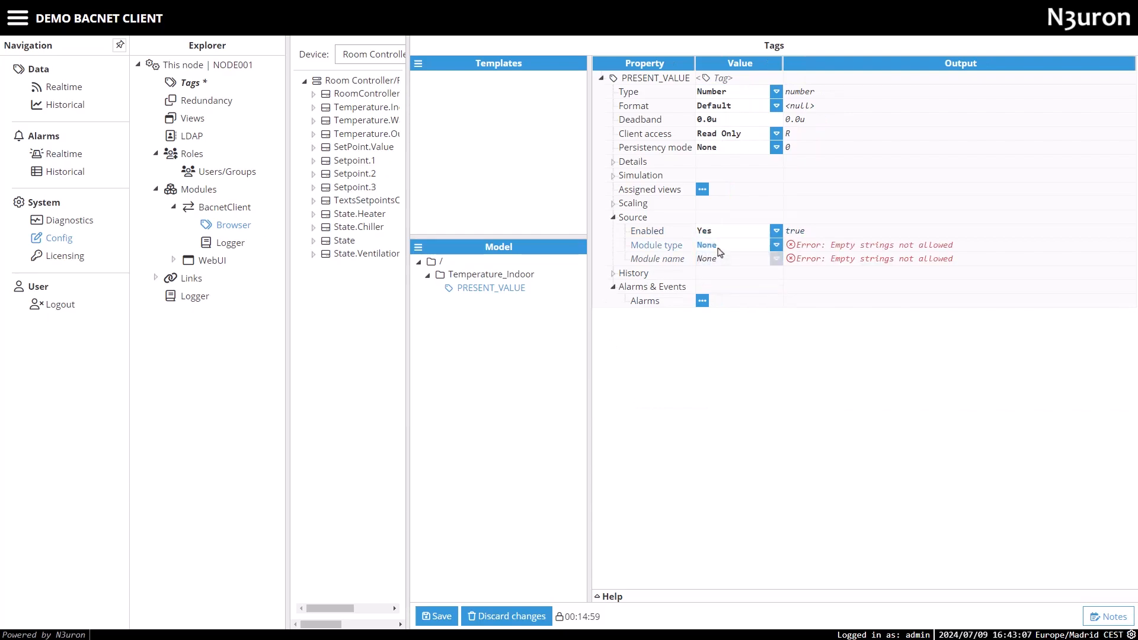
click(775, 244)
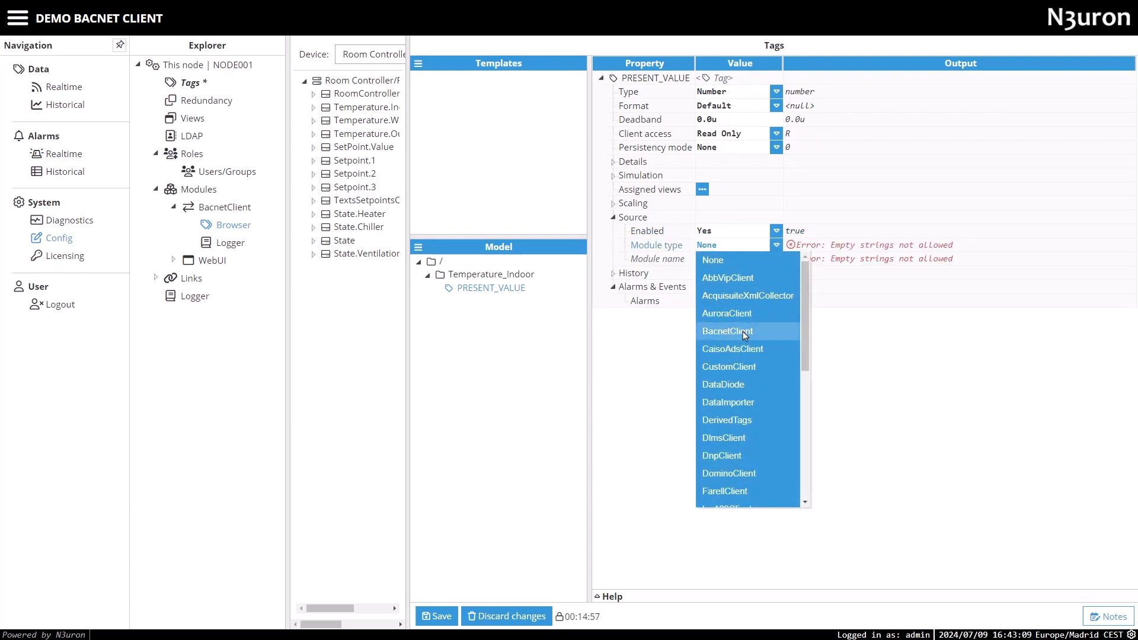
click(727, 331)
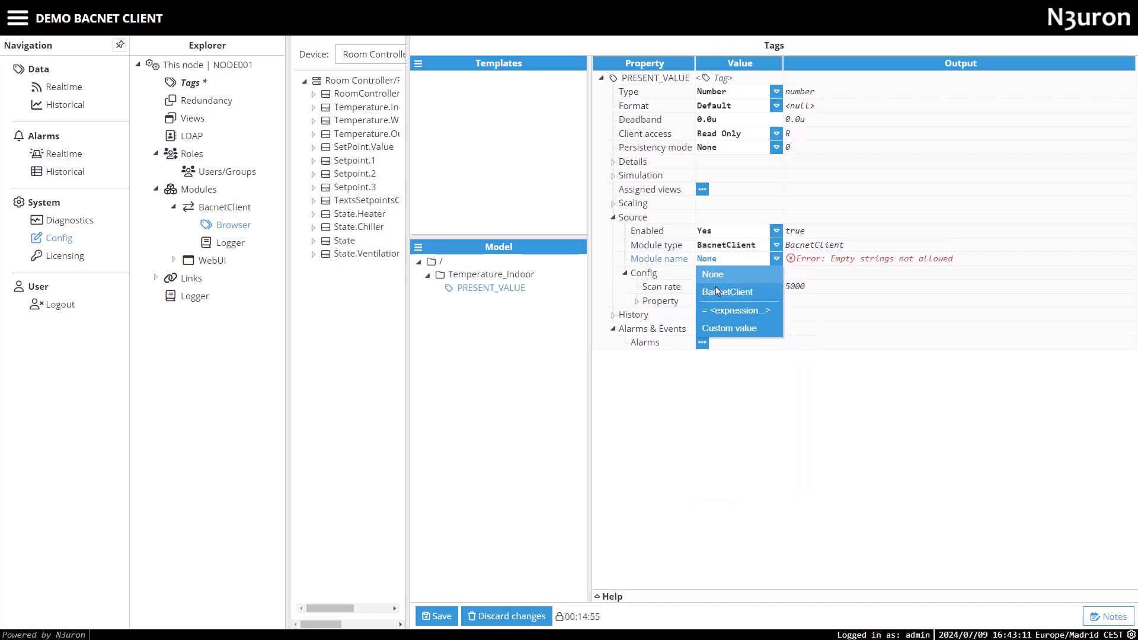
click(730, 291)
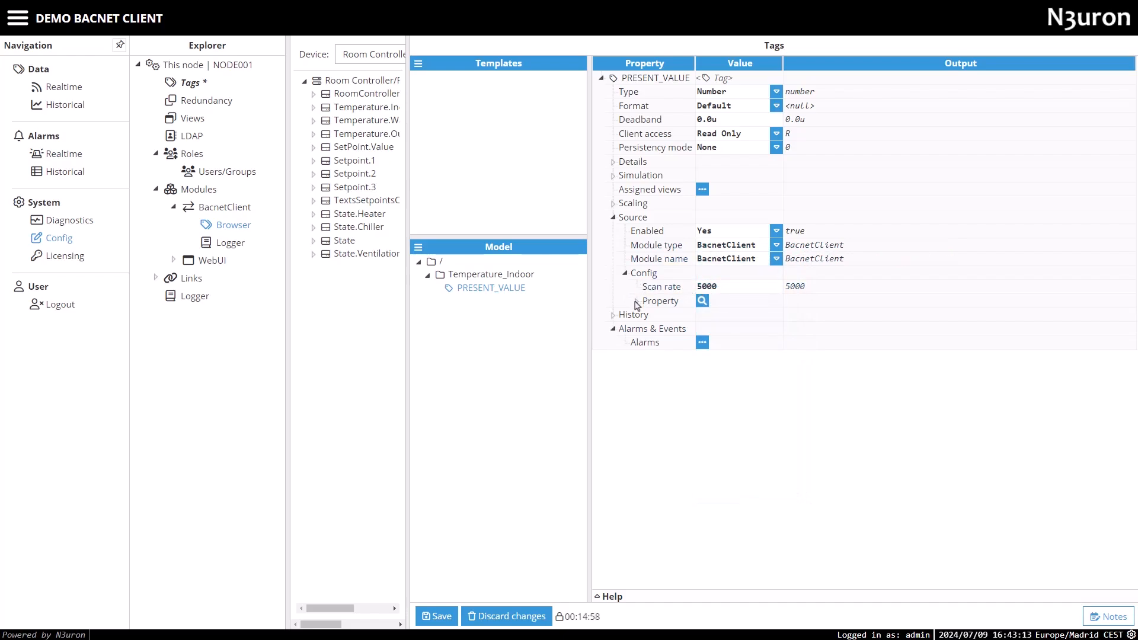
click(614, 301)
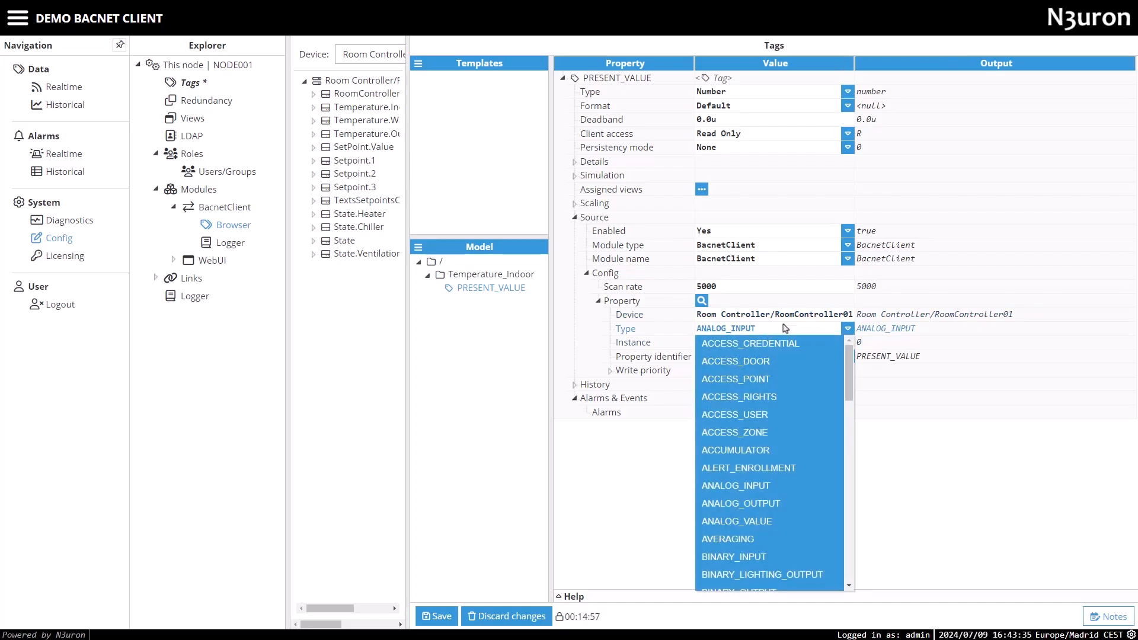
Keep ANALOG_INPUT as object type and set write priority mode to From tag
click(734, 485)
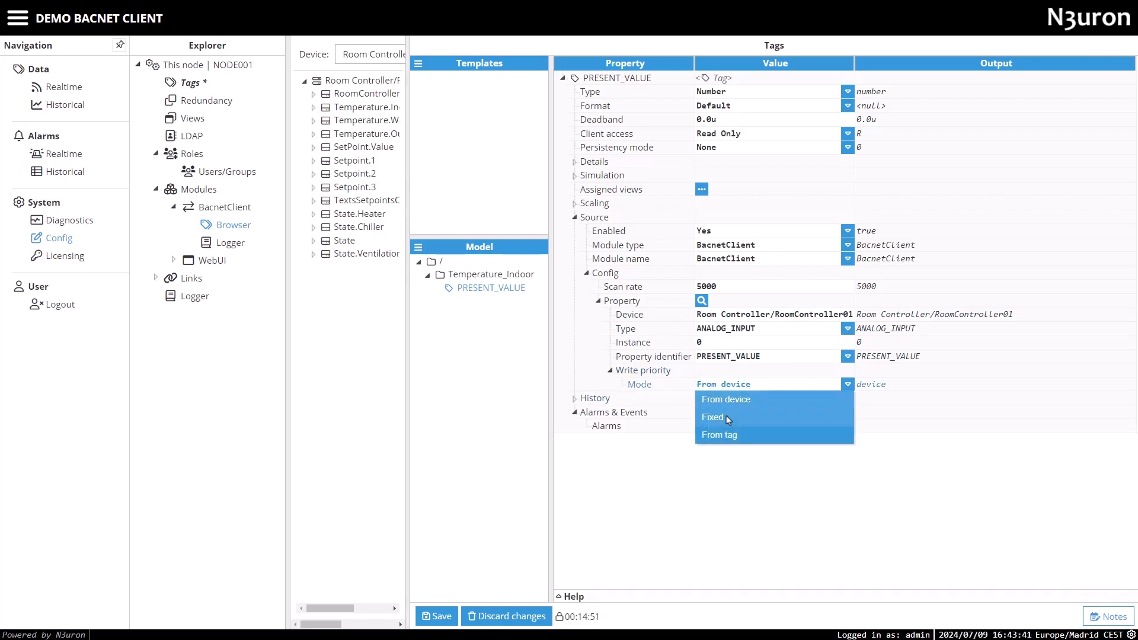
click(712, 416)
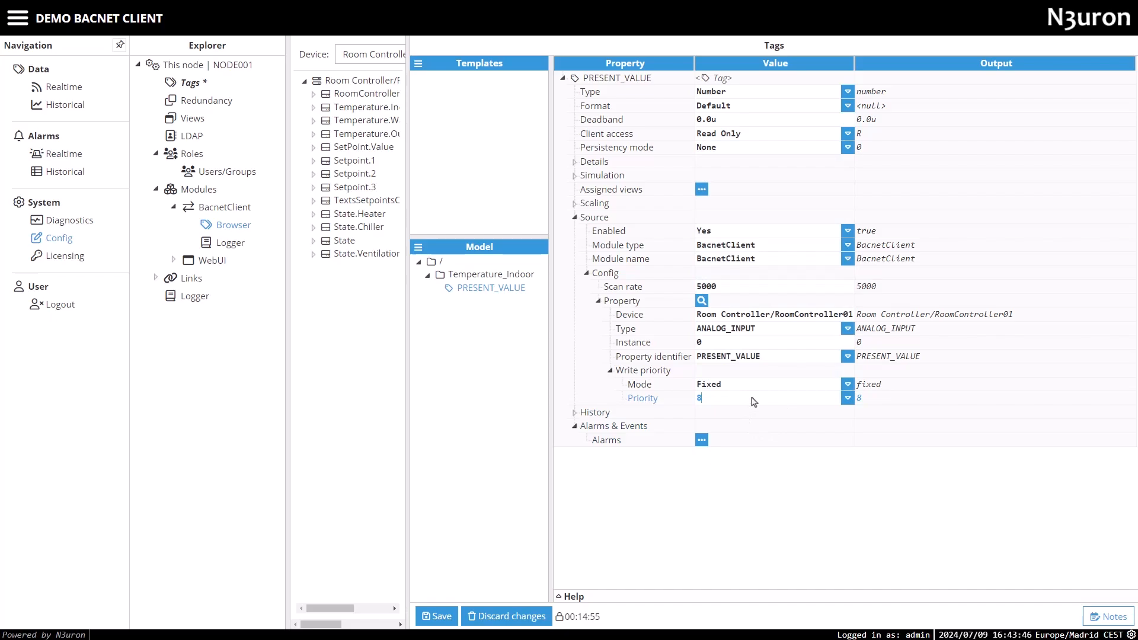
click(846, 384)
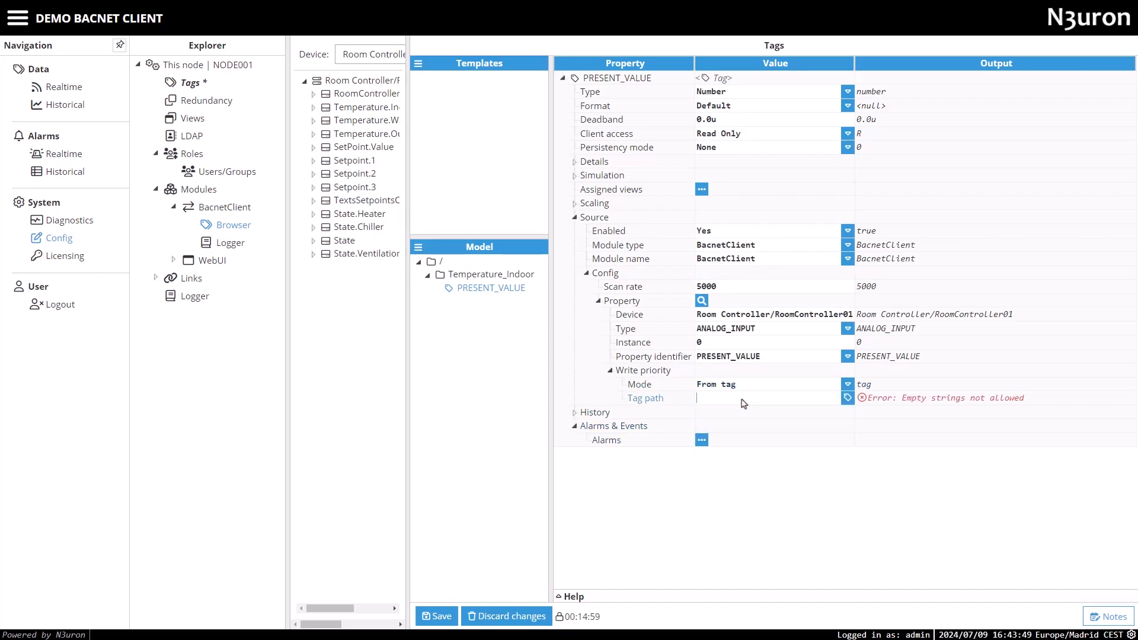
click(846, 398)
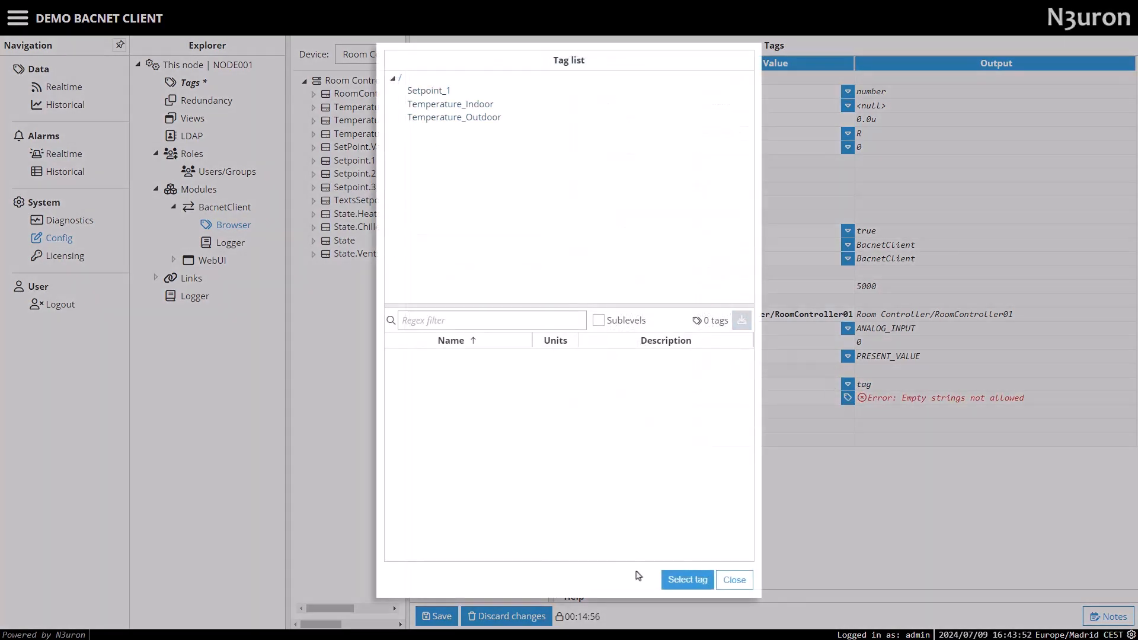
Choose Temperature.Indoor PRESENT_VALUE as the source property and try saving
click(733, 579)
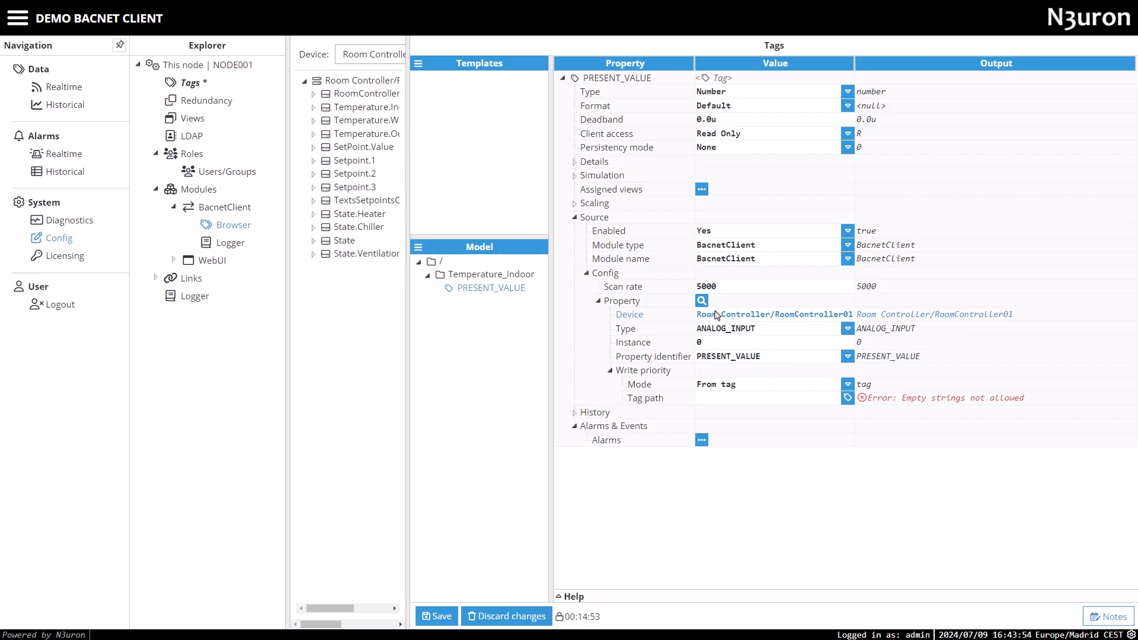
click(700, 300)
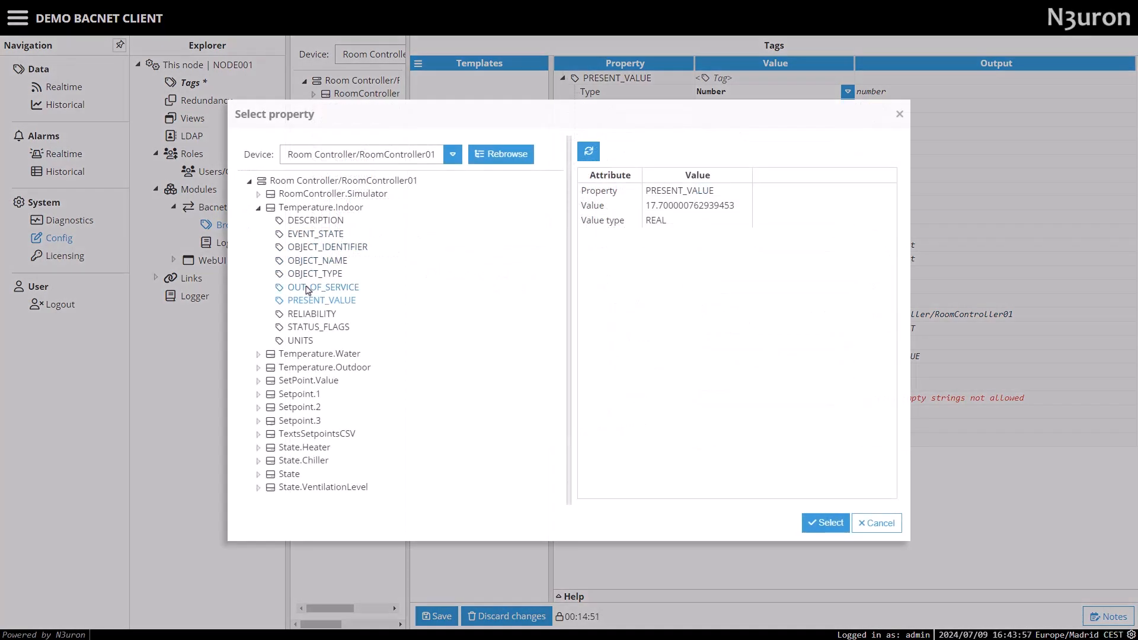
mouse_move(825, 523)
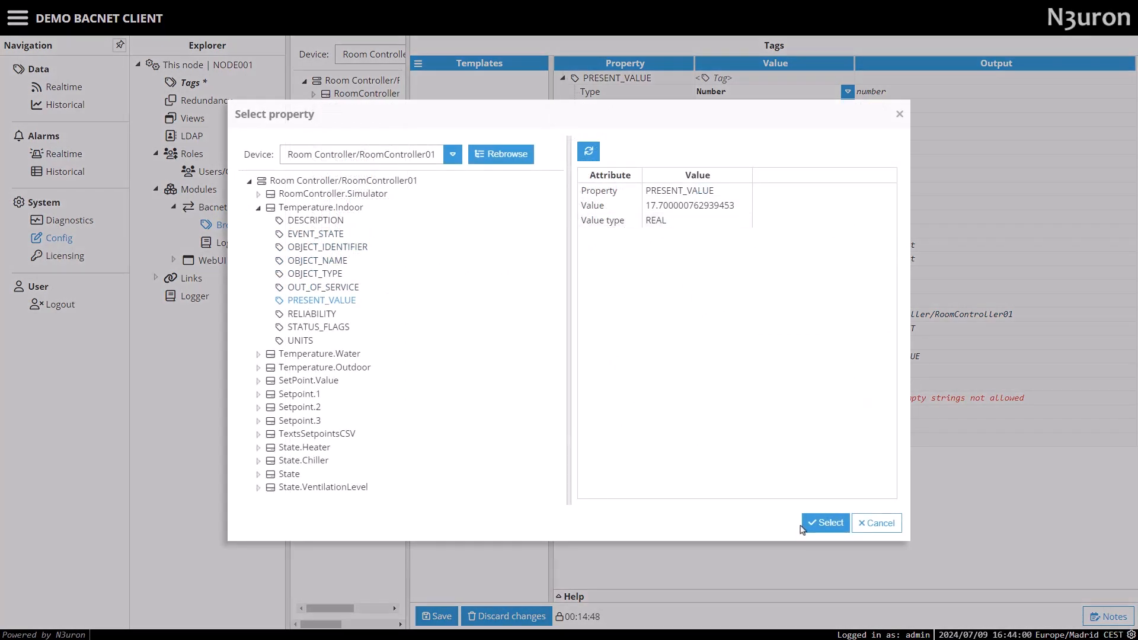
click(825, 523)
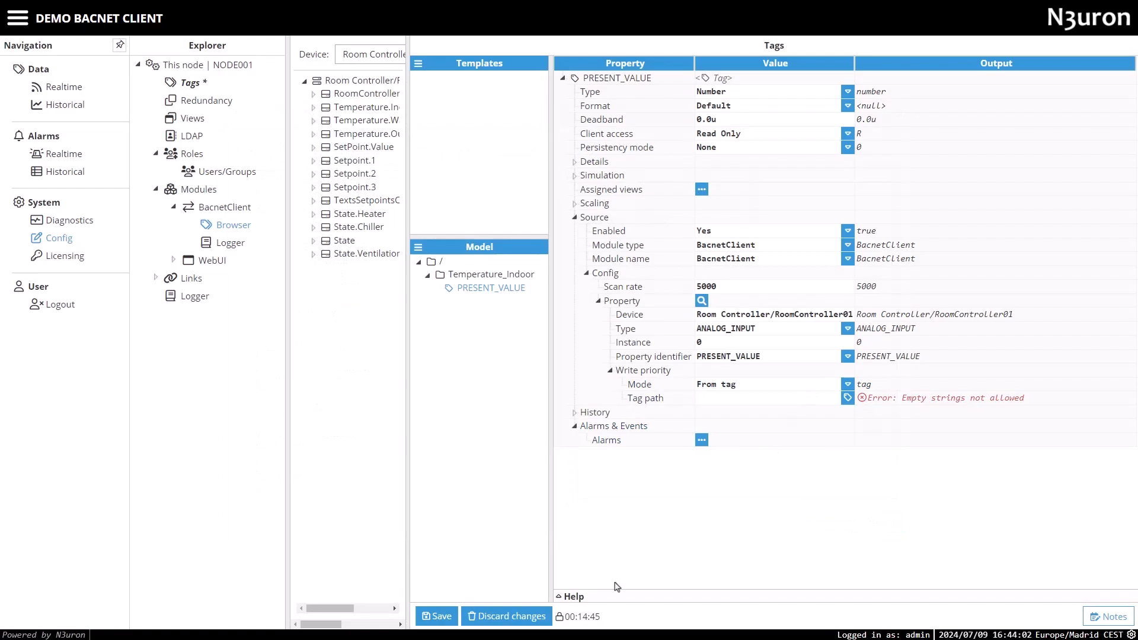
click(435, 616)
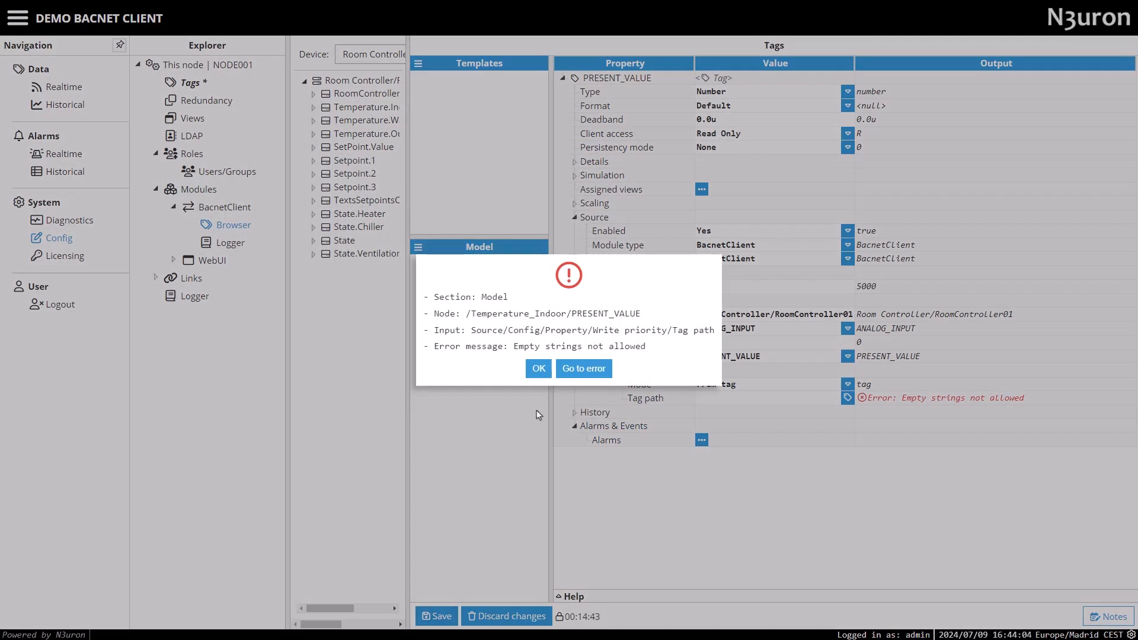
mouse_move(573, 320)
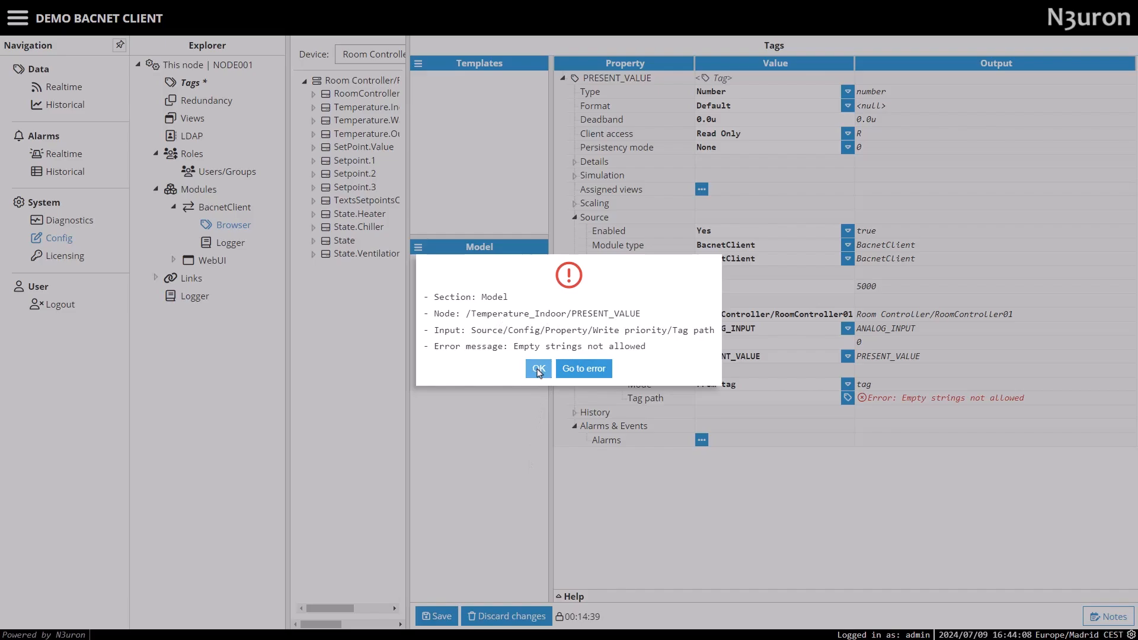
Dismiss the empty tag path error, switch write priority to From device, and save
click(537, 368)
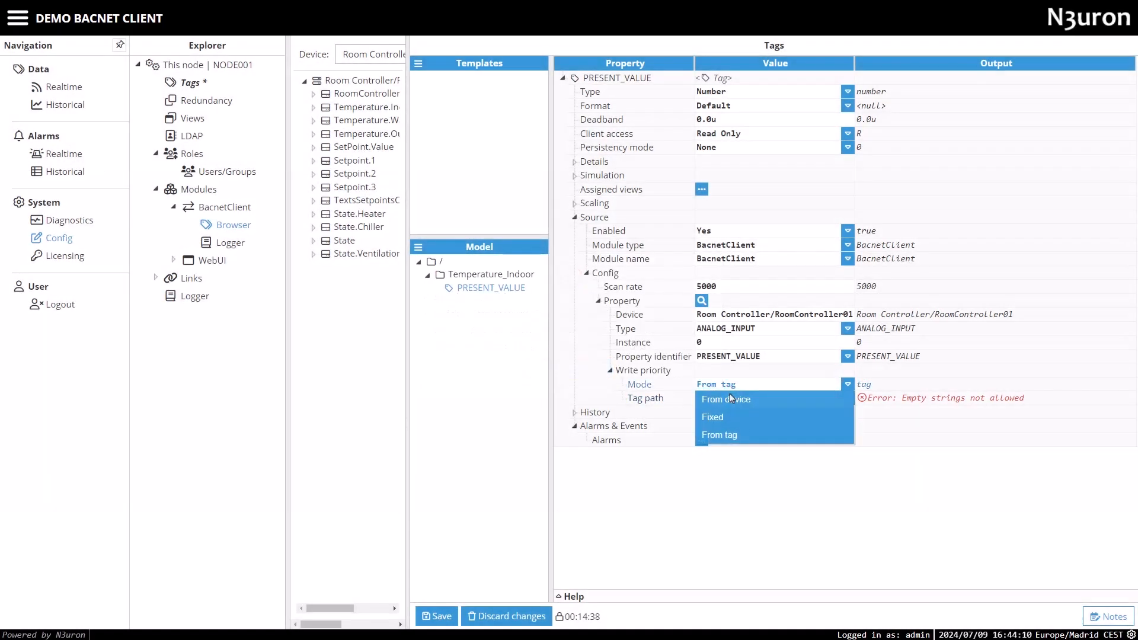
click(725, 399)
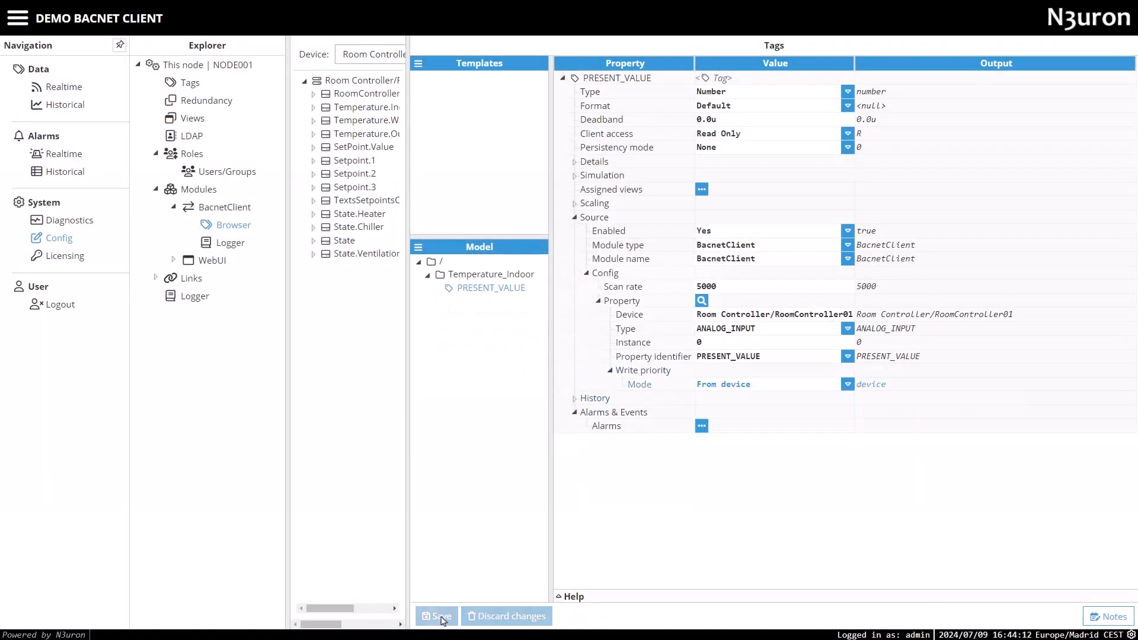
click(436, 615)
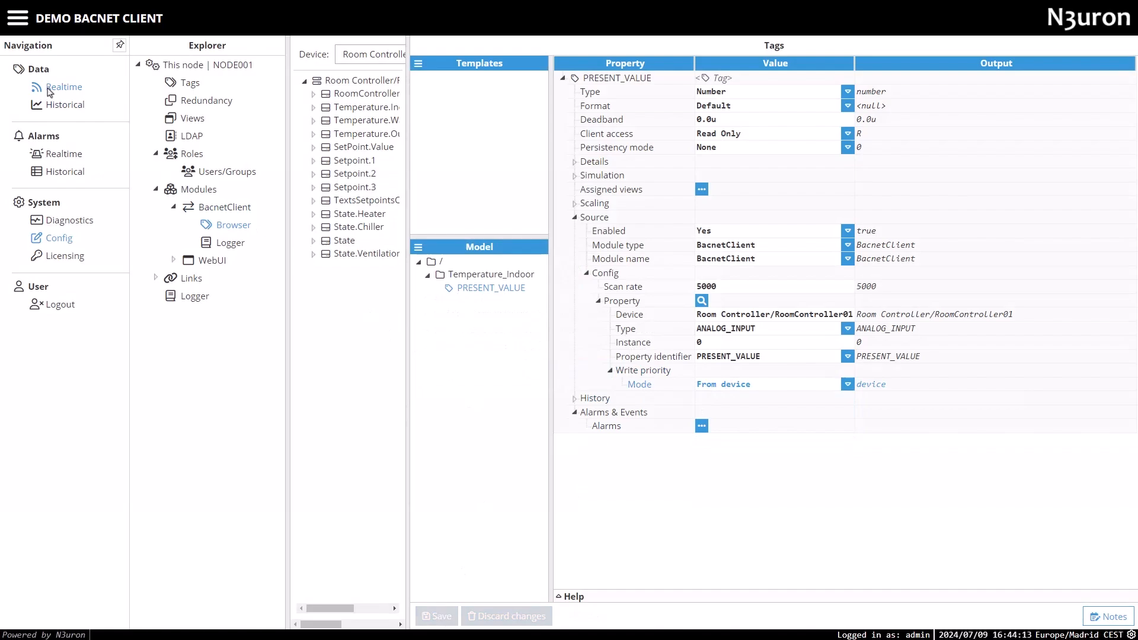
View Temperature_Indoor/PRESENT_VALUE reading about 17.6 in Realtime, then return to Config
click(64, 86)
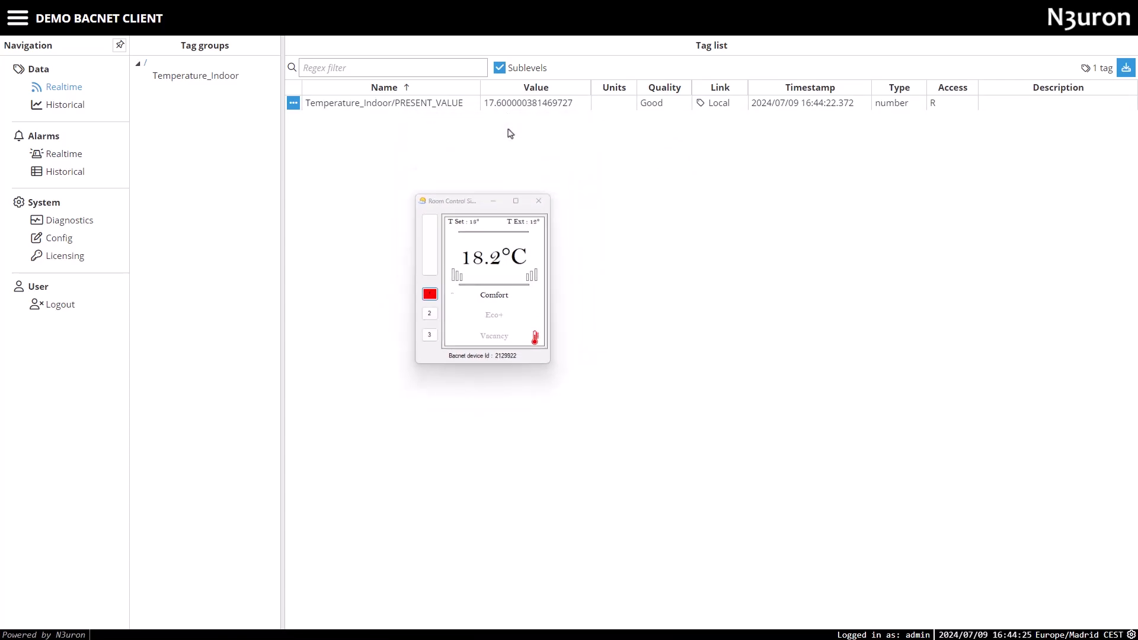
click(59, 237)
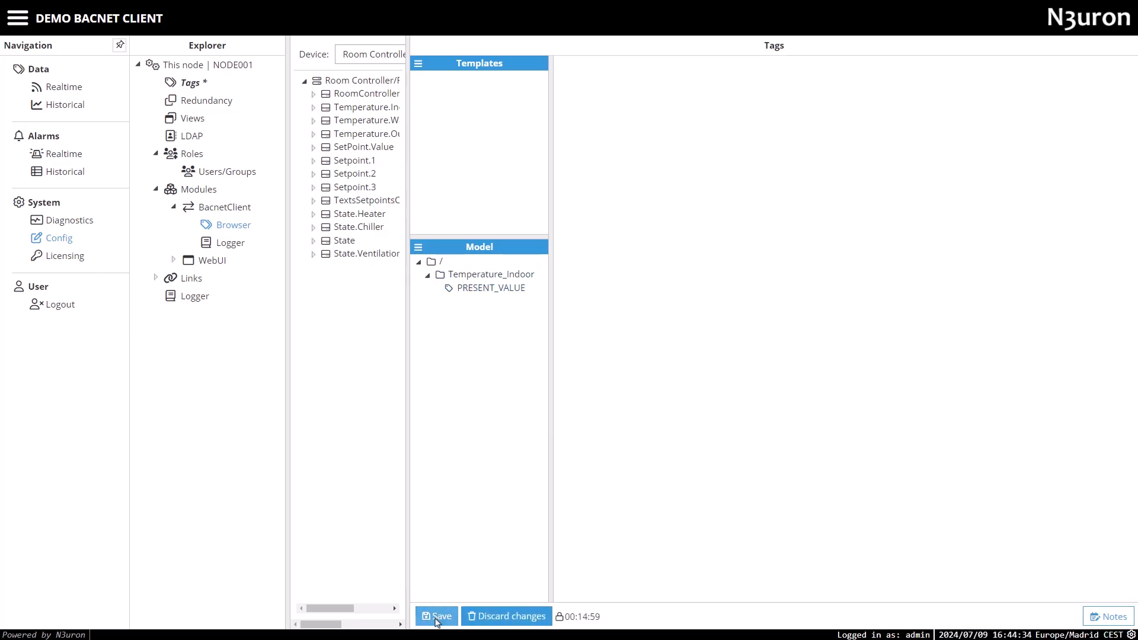
Save the tag changes, recheck PRESENT_VALUE's settings, and confirm Realtime shows 18 with good quality
click(437, 616)
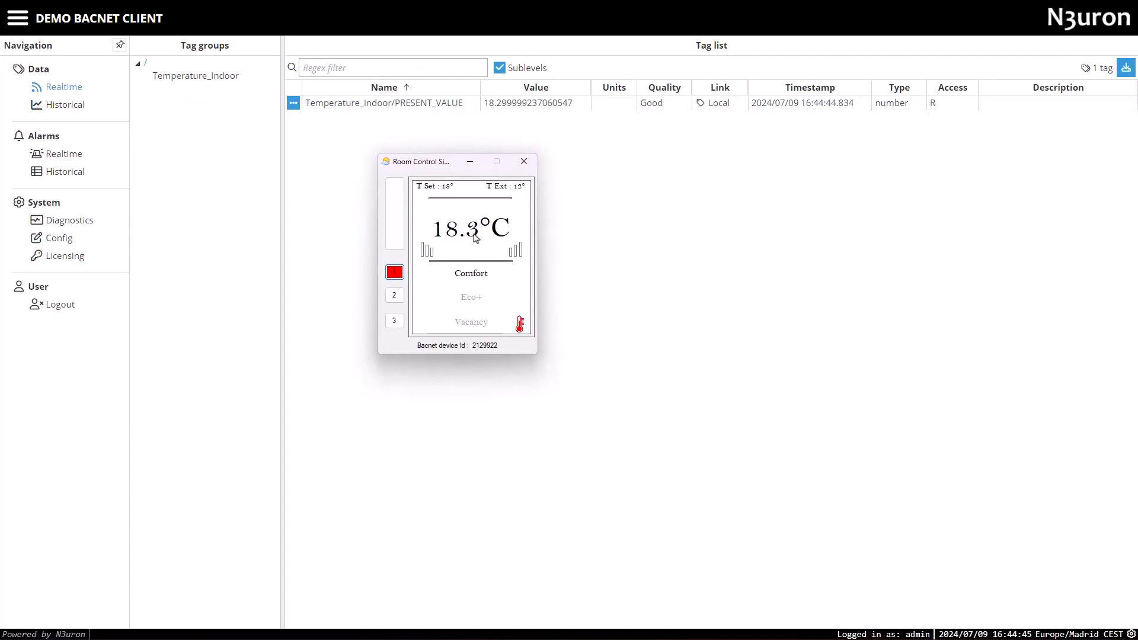
click(58, 237)
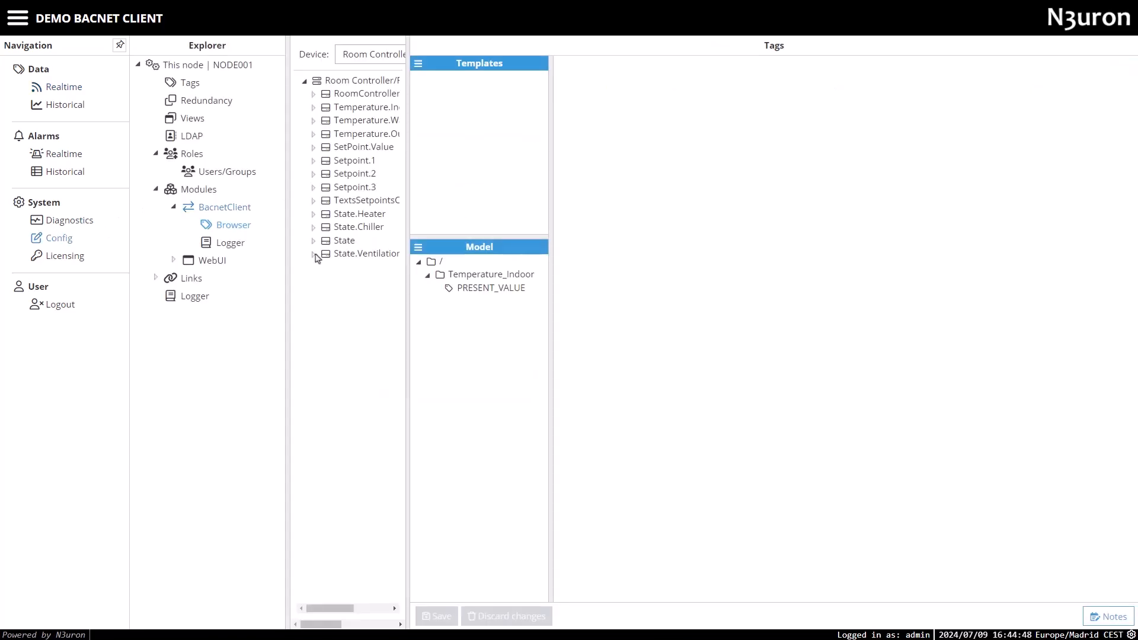
click(491, 288)
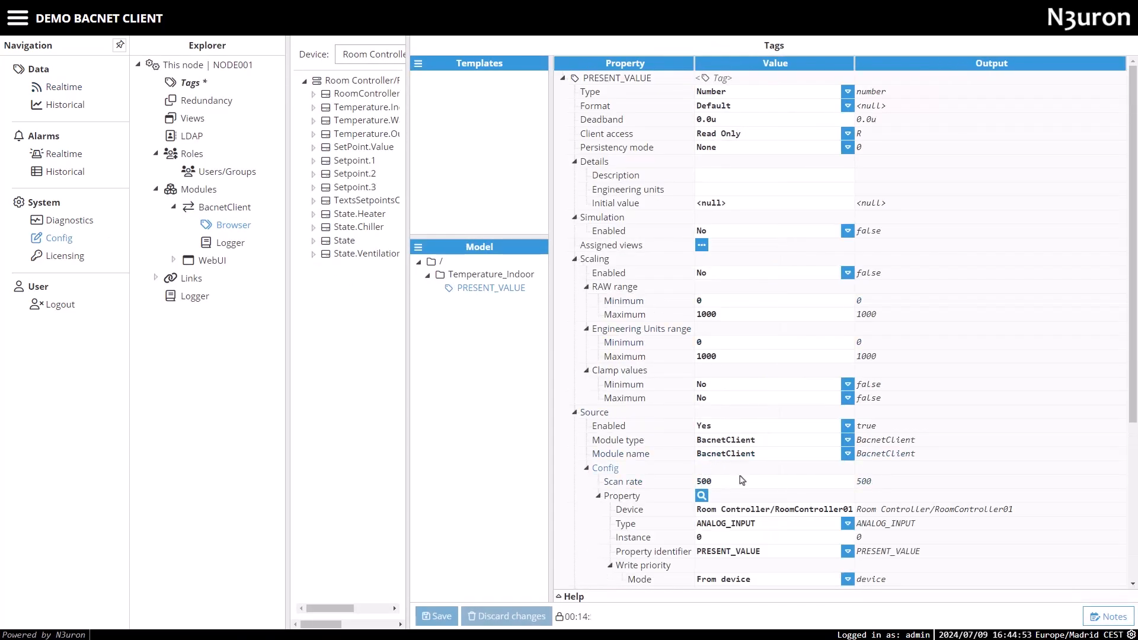
click(65, 87)
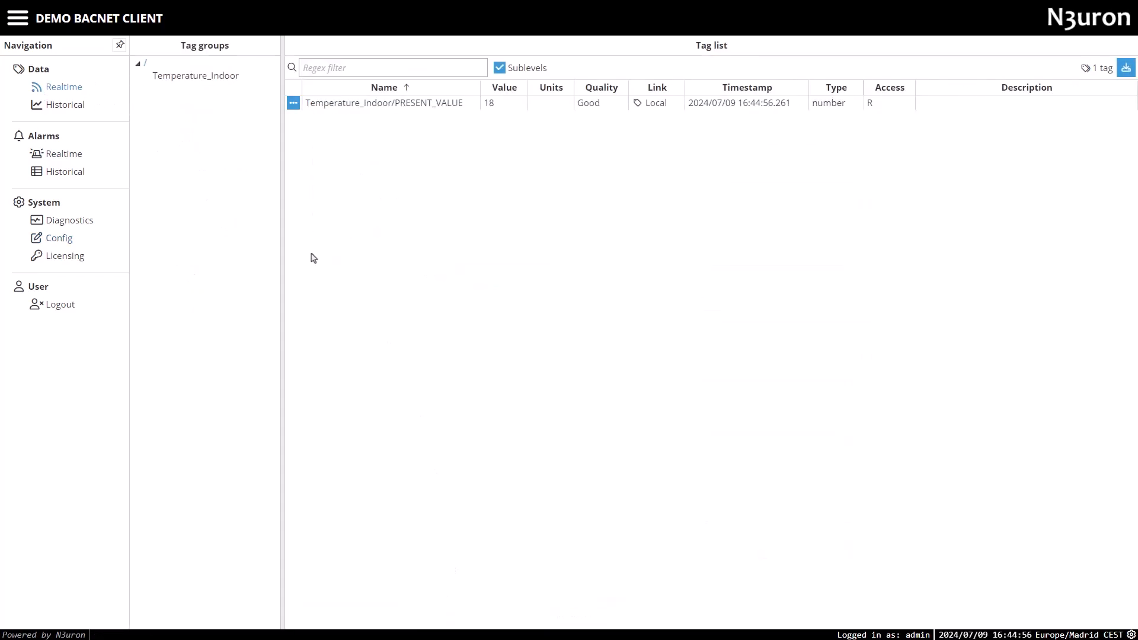